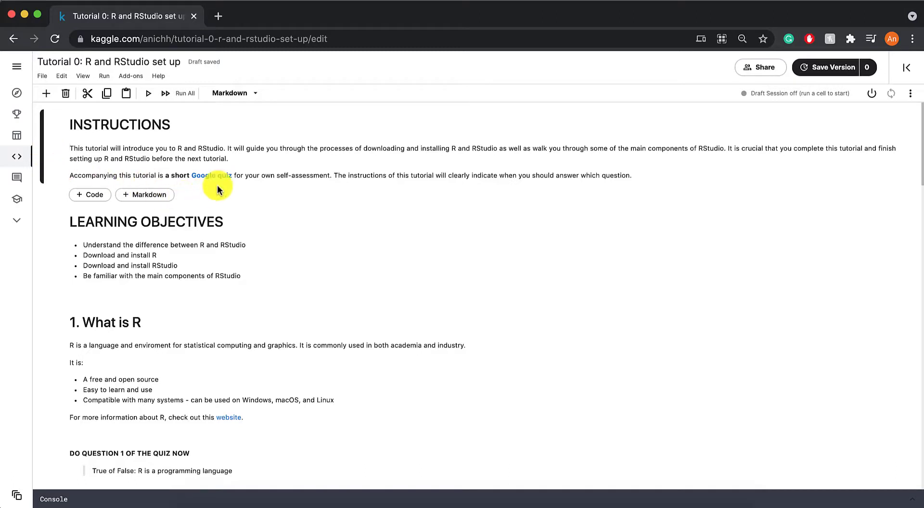
{"action": "mouse_move", "coordinate": [219, 180]}
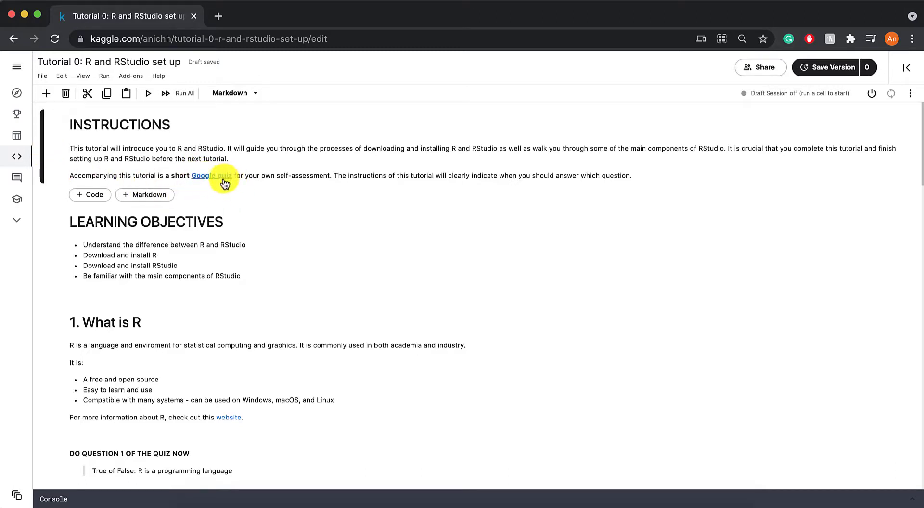
{"action": "mouse_move", "coordinate": [265, 195]}
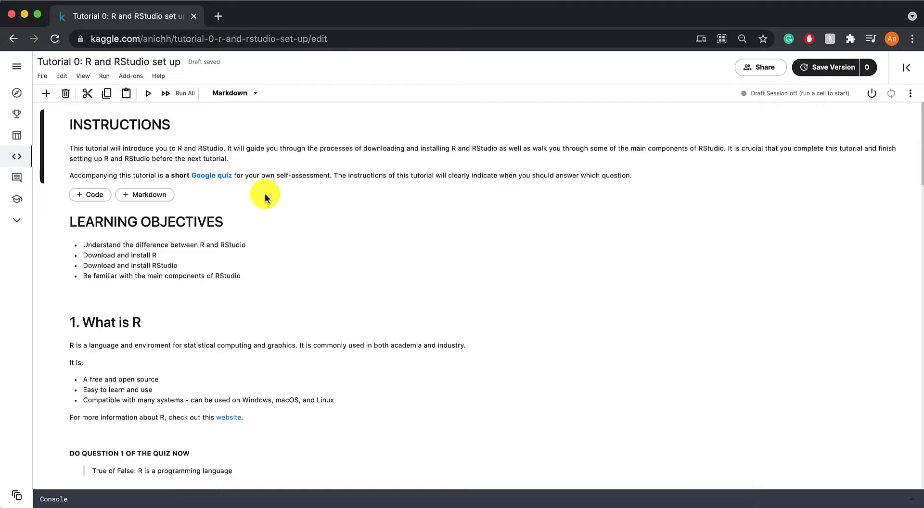
- Read the Instructions, Learning Objectives and 'What is R' section with quiz Question 1
{"action": "scroll", "scroll_direction": "down", "scroll_amount": 3}
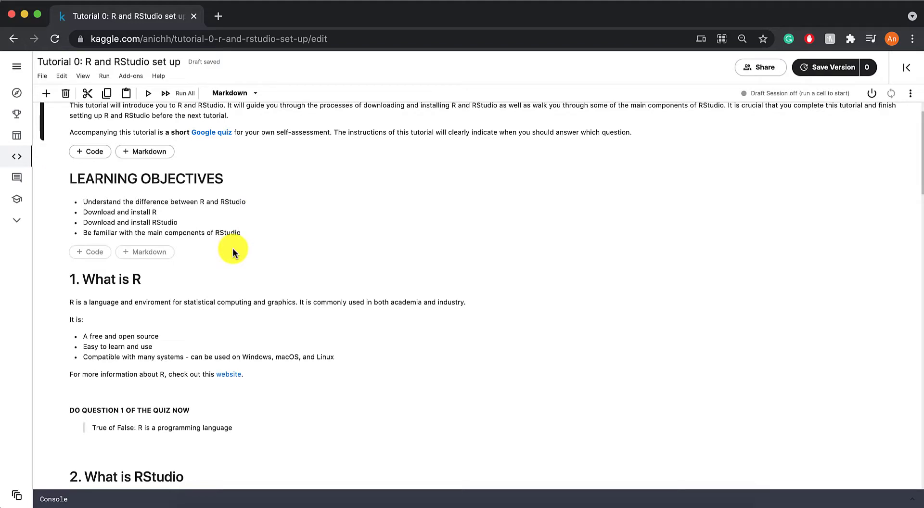
{"action": "scroll", "scroll_direction": "down", "scroll_amount": 3}
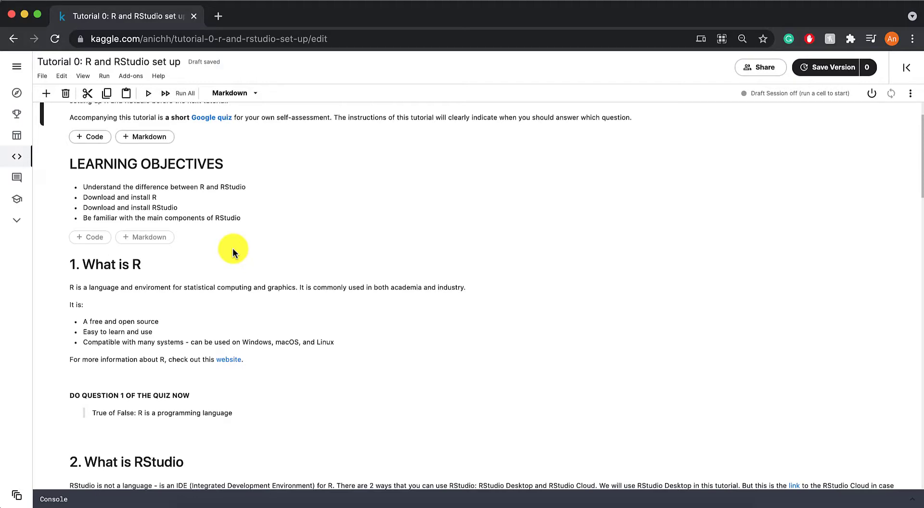
{"action": "scroll", "scroll_direction": "down", "scroll_amount": 3}
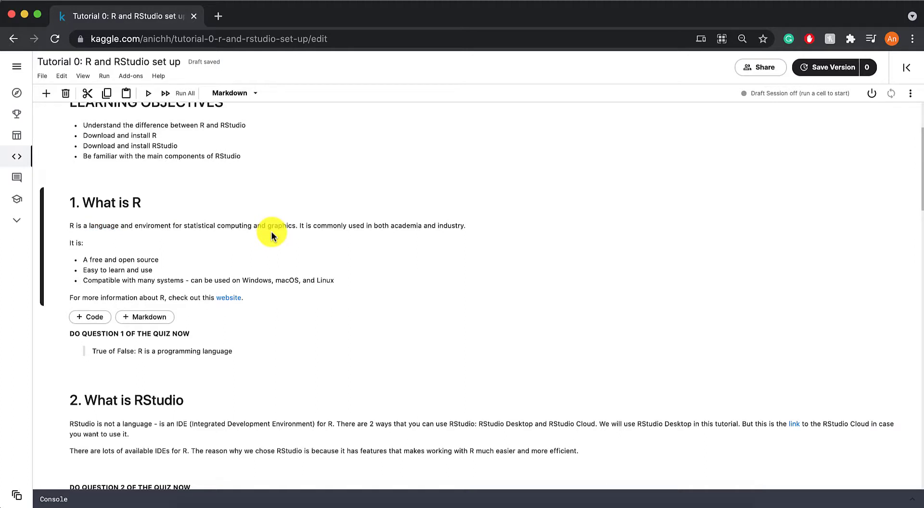
{"action": "mouse_move", "coordinate": [280, 315]}
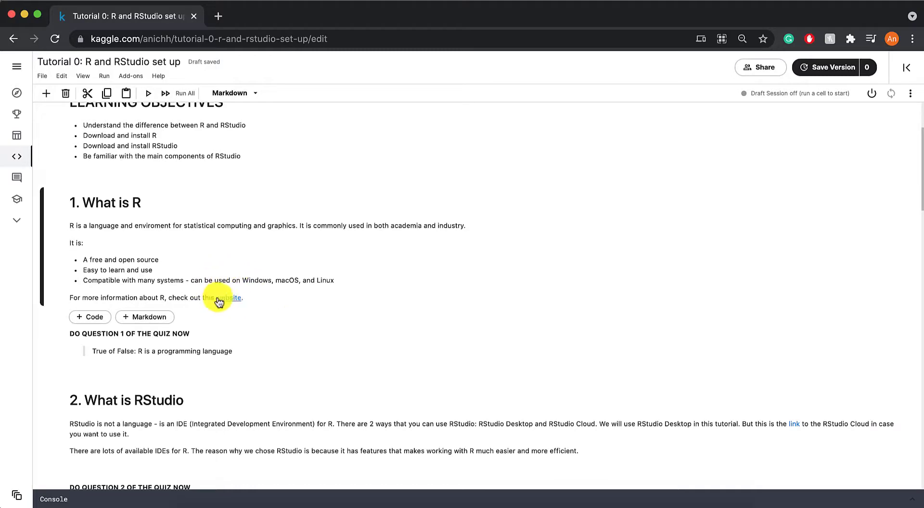
{"action": "scroll", "scroll_direction": "down", "scroll_amount": 3}
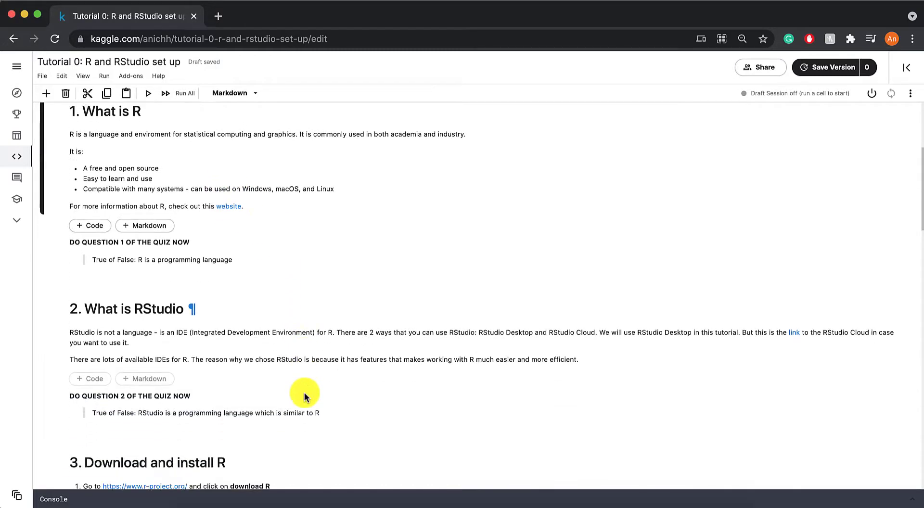
{"action": "scroll", "scroll_direction": "down", "scroll_amount": 3}
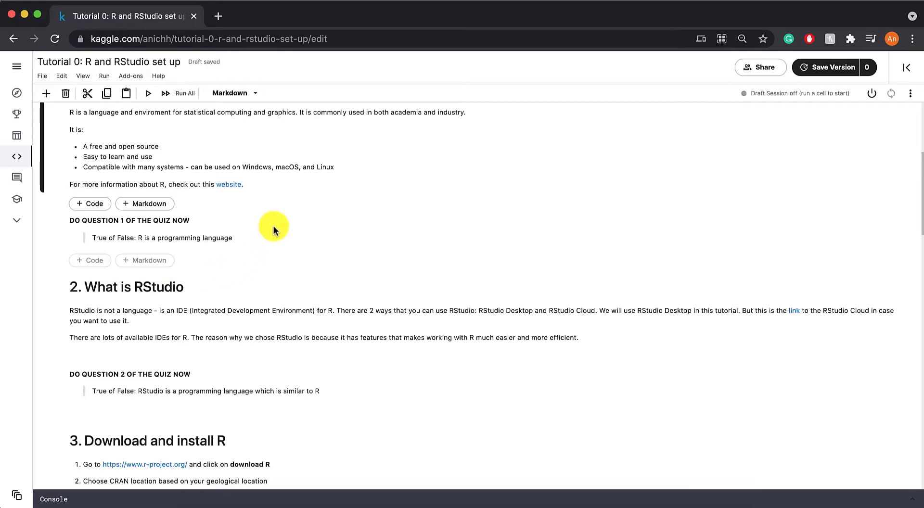
{"action": "mouse_move", "coordinate": [284, 227]}
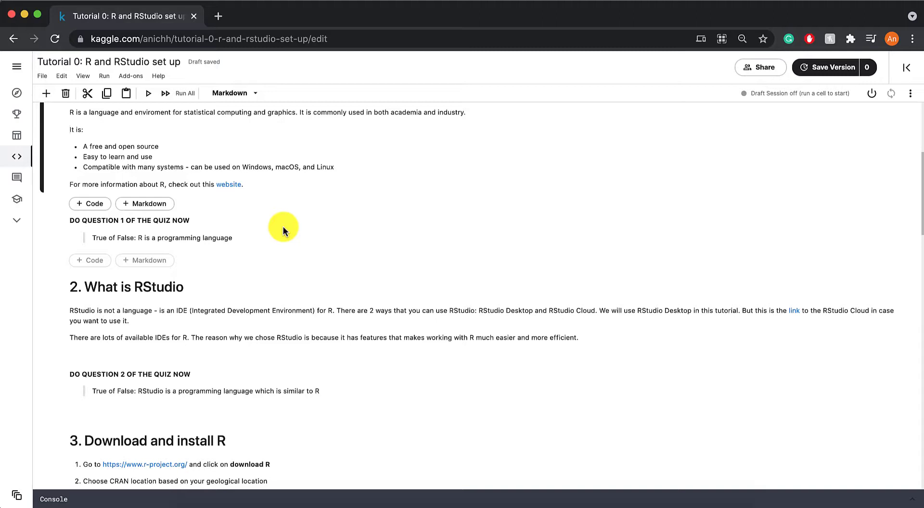
{"action": "scroll", "scroll_direction": "down", "scroll_amount": 3}
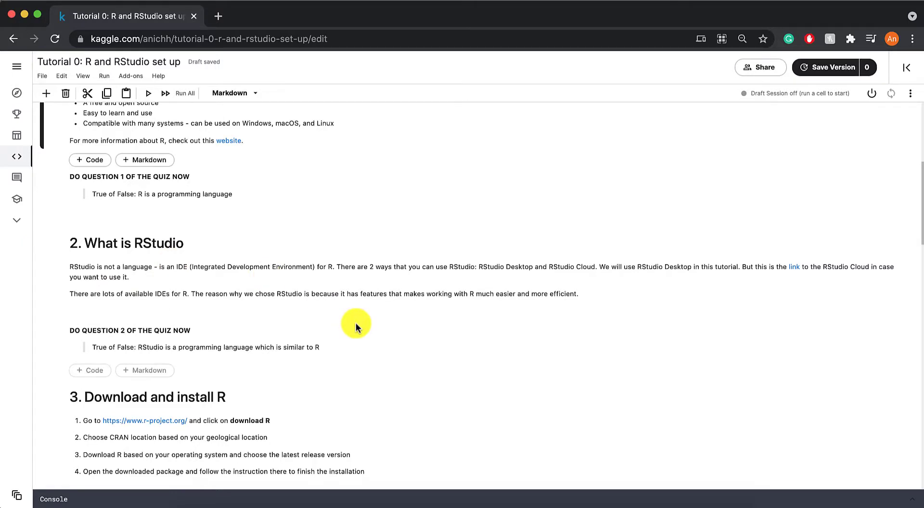
- Review section 2, 'What is RStudio', and quiz Question 2
{"action": "scroll", "scroll_direction": "up", "scroll_amount": 3}
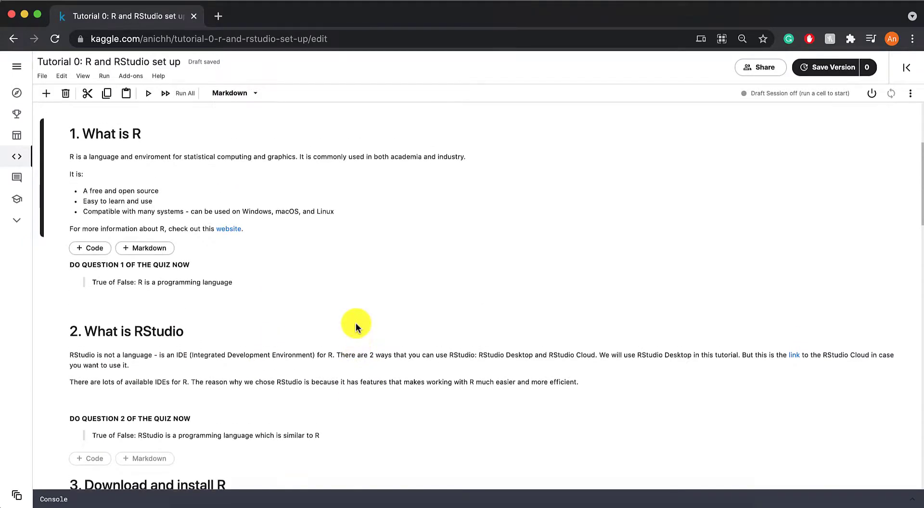
{"action": "scroll", "scroll_direction": "down", "scroll_amount": 3}
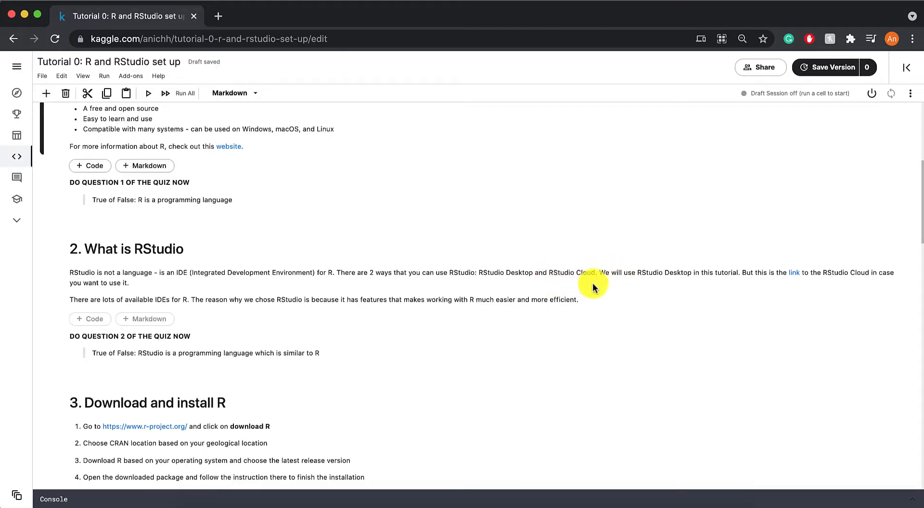
{"action": "mouse_move", "coordinate": [608, 309]}
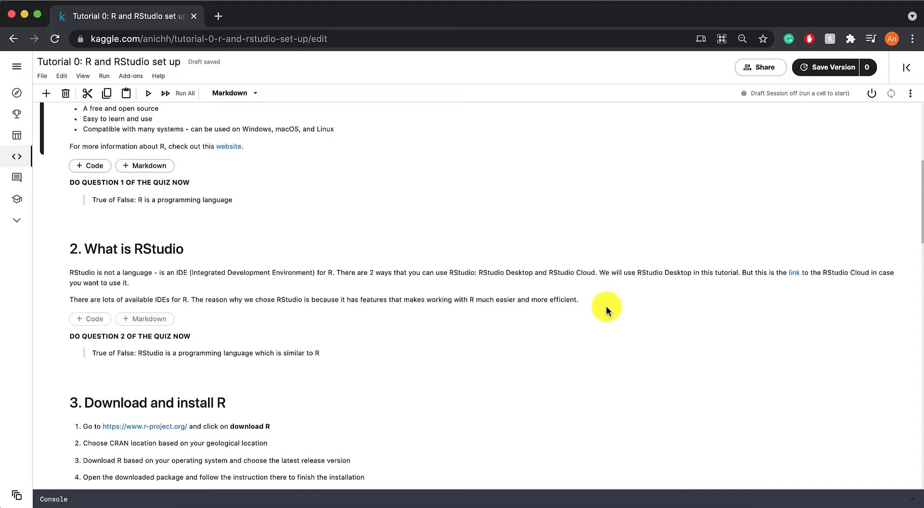
{"action": "mouse_move", "coordinate": [786, 289]}
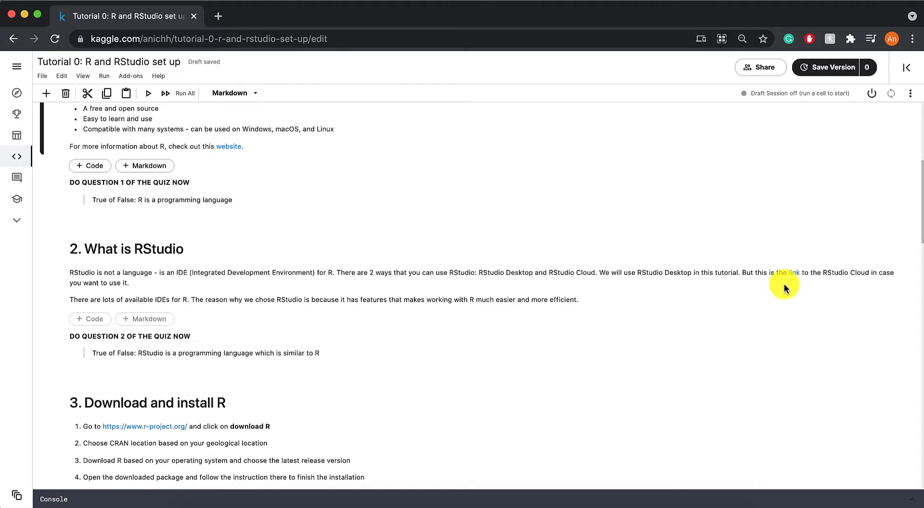
{"action": "mouse_move", "coordinate": [795, 276]}
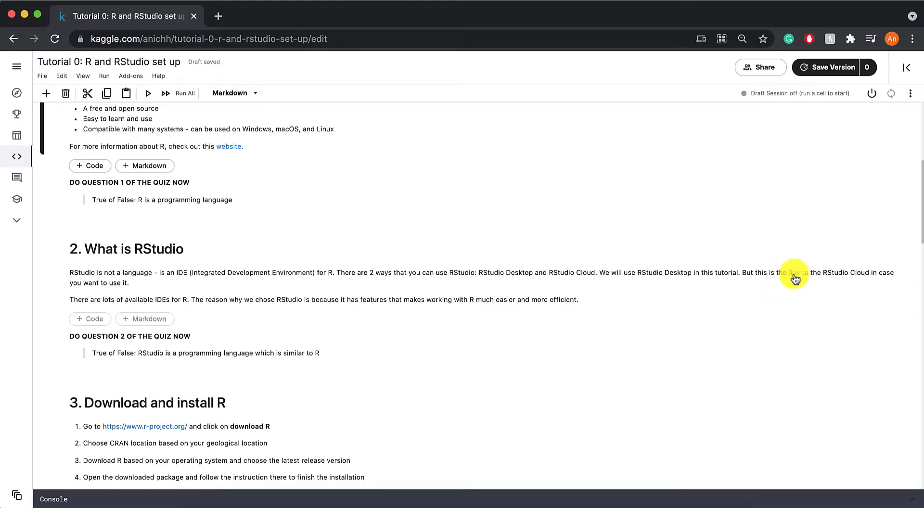
{"action": "left_click", "coordinate": [792, 272]}
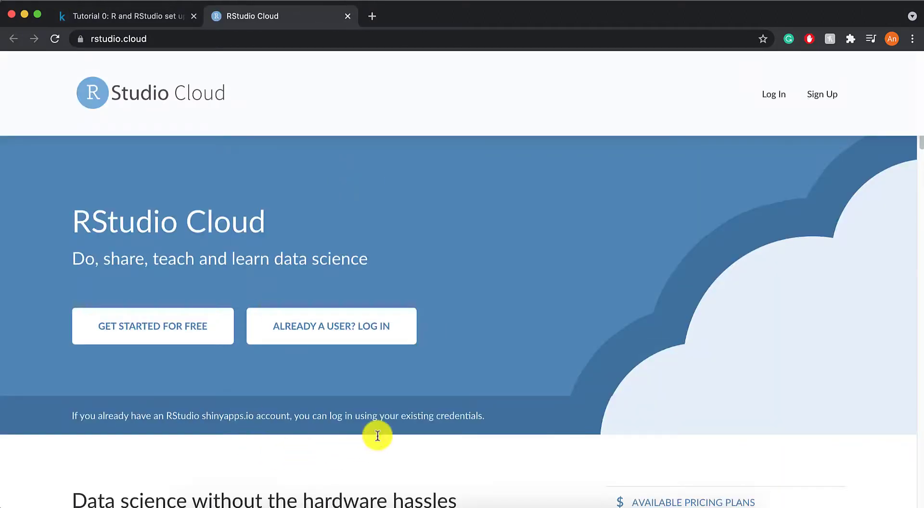
{"action": "mouse_move", "coordinate": [242, 217]}
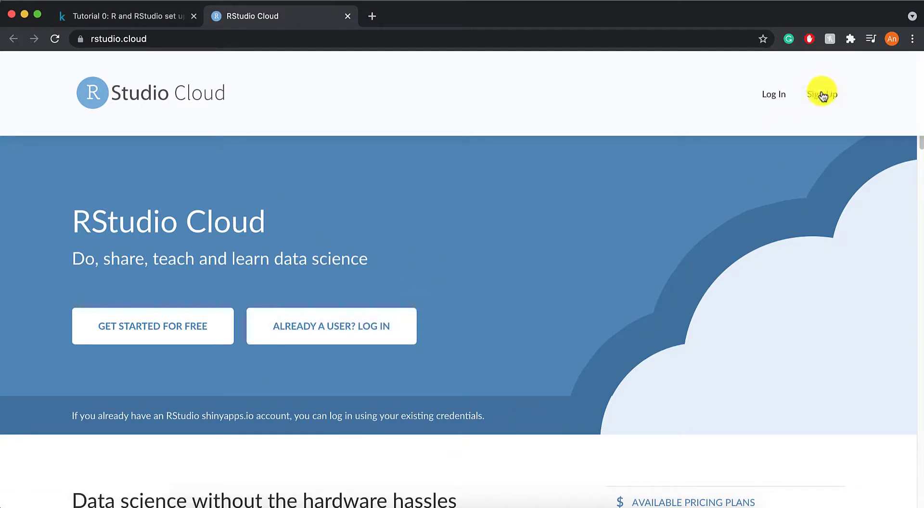
{"action": "mouse_move", "coordinate": [405, 120]}
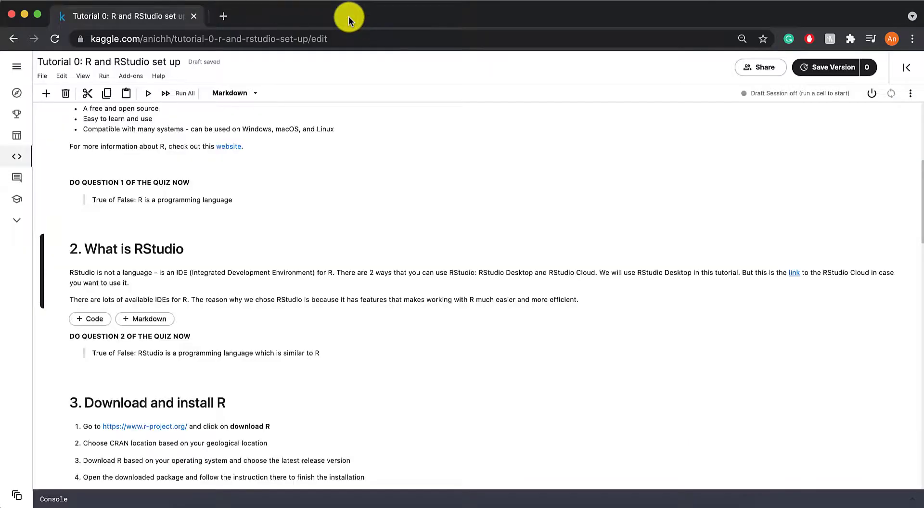
{"action": "scroll", "scroll_direction": "down", "scroll_amount": 3}
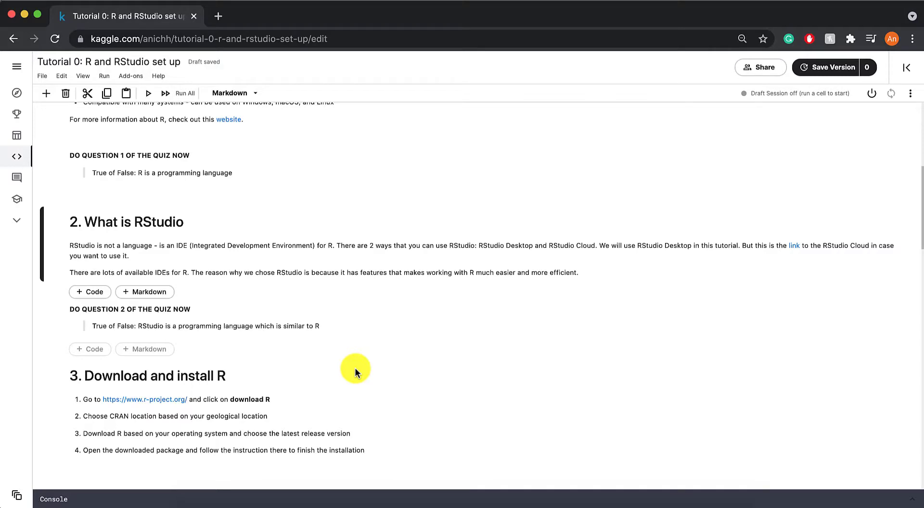
{"action": "scroll", "scroll_direction": "down", "scroll_amount": 3}
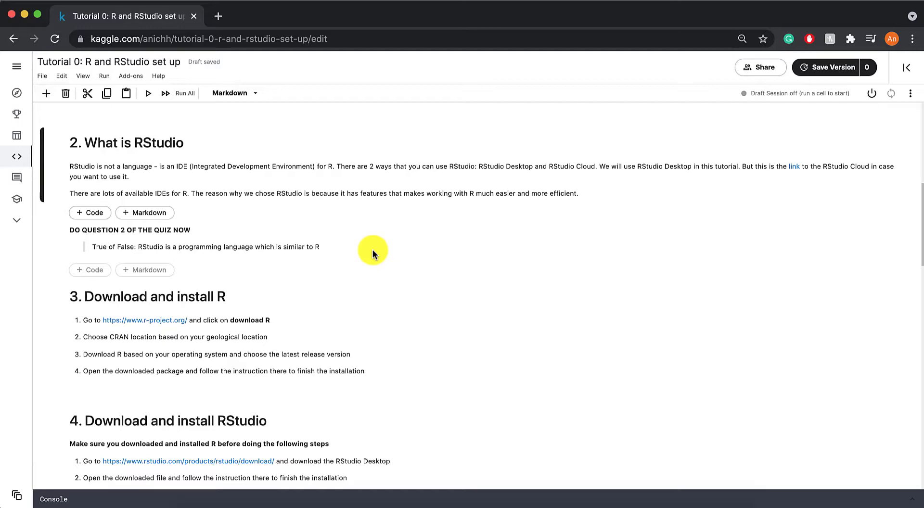
{"action": "scroll", "scroll_direction": "down", "scroll_amount": 3}
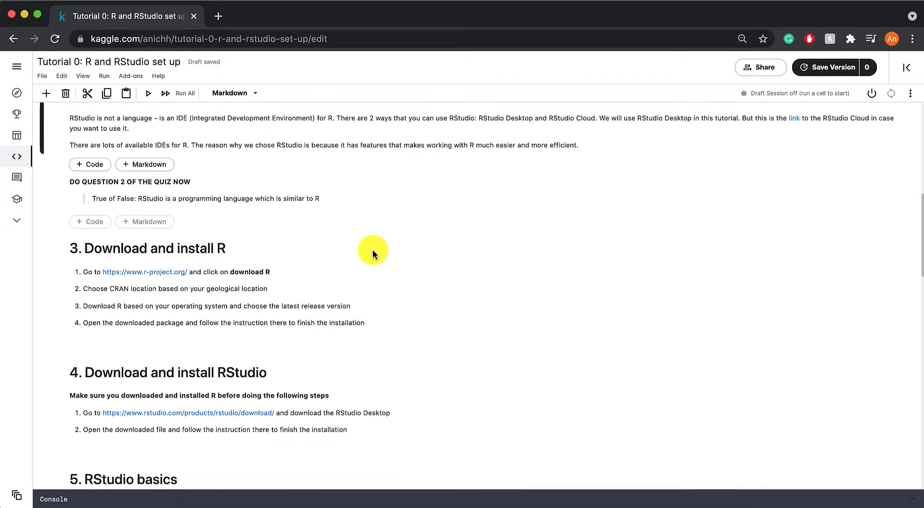
{"action": "scroll", "scroll_direction": "down", "scroll_amount": 3}
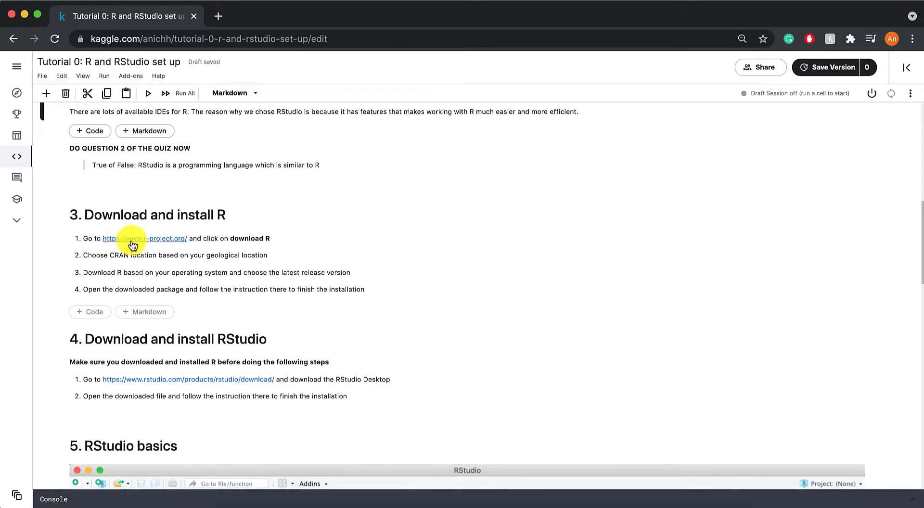
{"action": "left_click", "coordinate": [141, 239]}
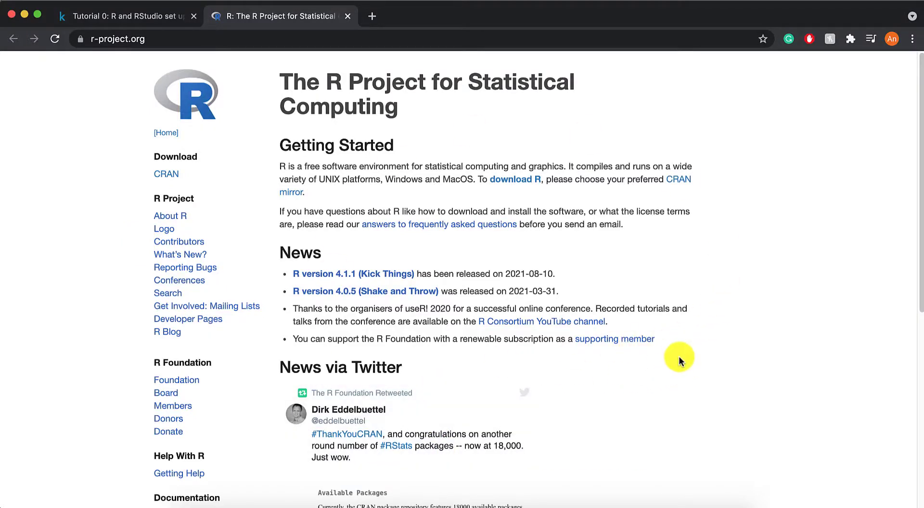
- Open the CRAN mirror list and pick the Canadian mirror.rcg.sfu.ca (Simon Fraser University)
{"action": "scroll", "scroll_direction": "down", "scroll_amount": 3}
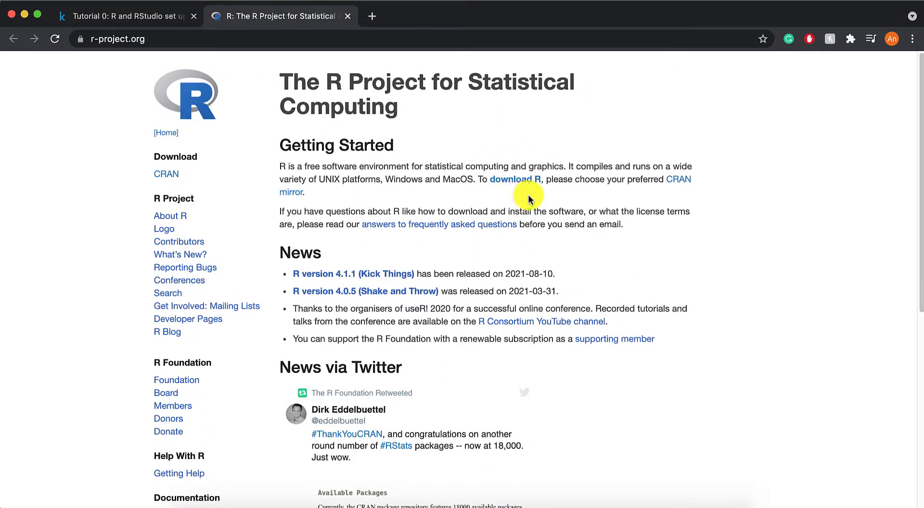
{"action": "mouse_move", "coordinate": [520, 185]}
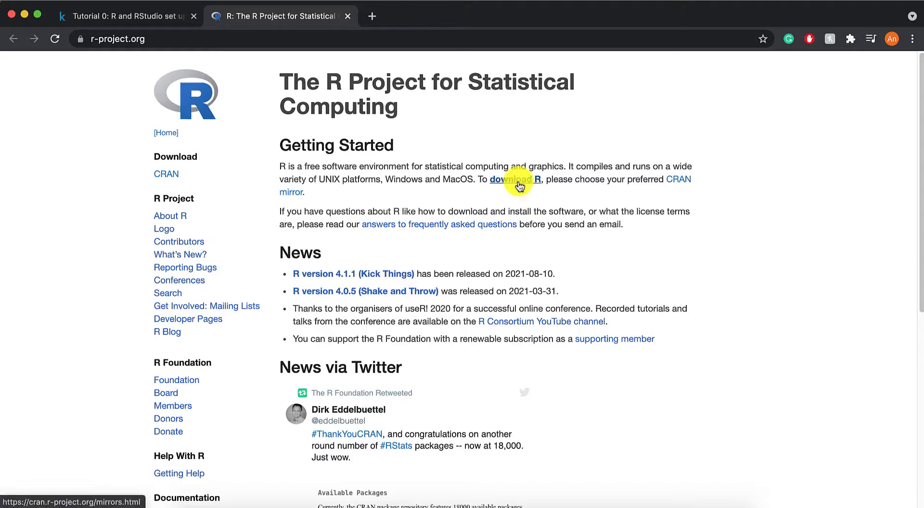
{"action": "left_click", "coordinate": [513, 180]}
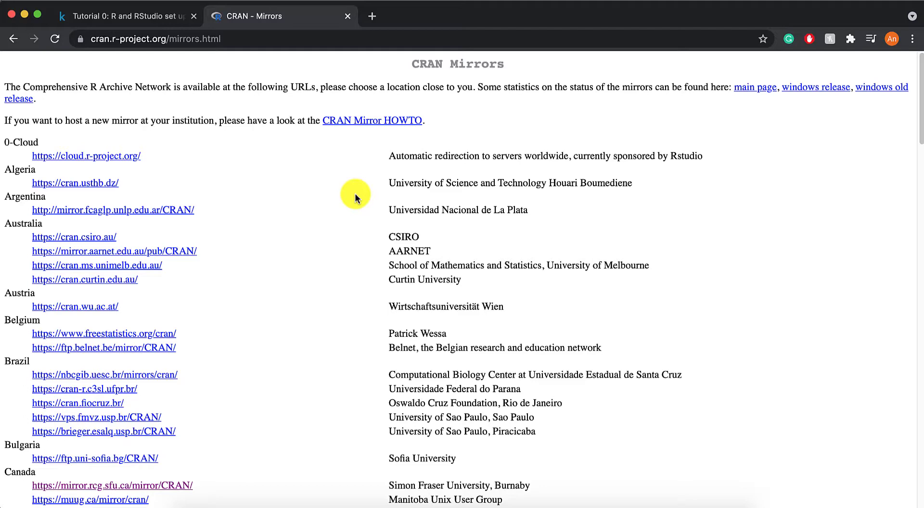
{"action": "mouse_move", "coordinate": [284, 352]}
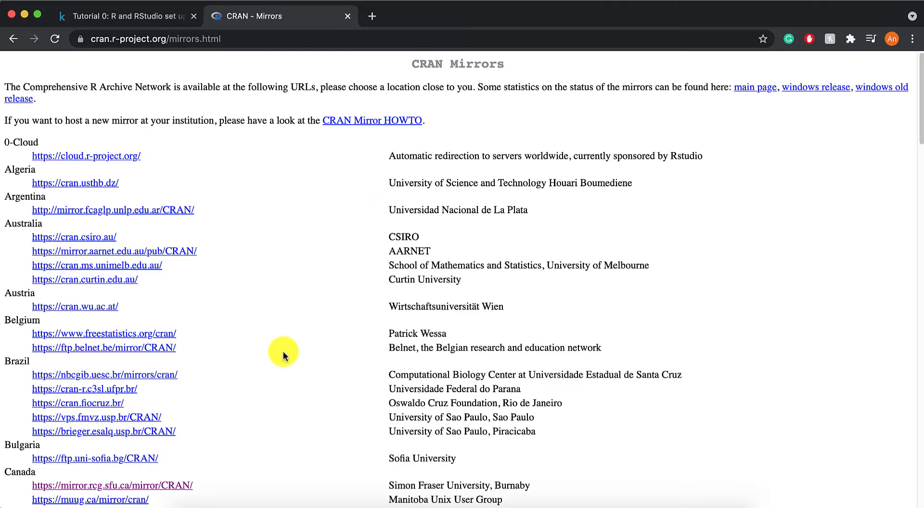
{"action": "scroll", "scroll_direction": "down", "scroll_amount": 3}
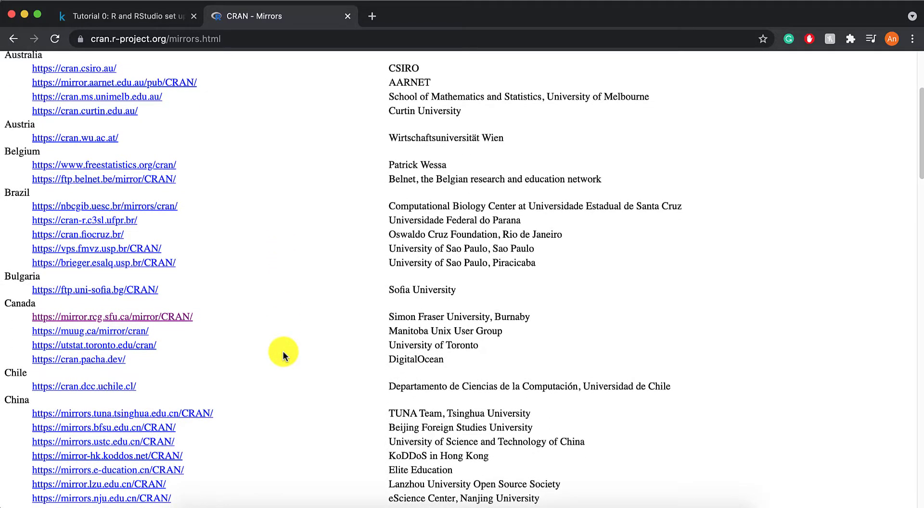
{"action": "scroll", "scroll_direction": "down", "scroll_amount": 3}
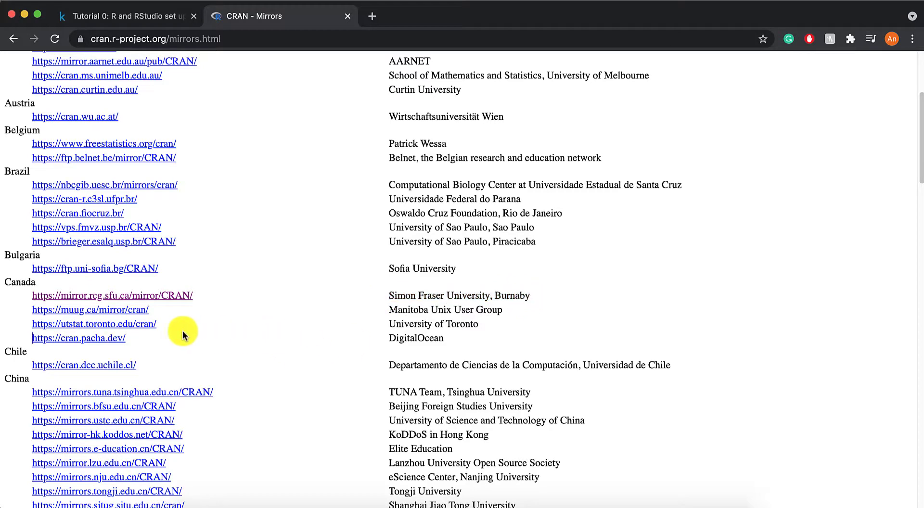
{"action": "left_click", "coordinate": [111, 296]}
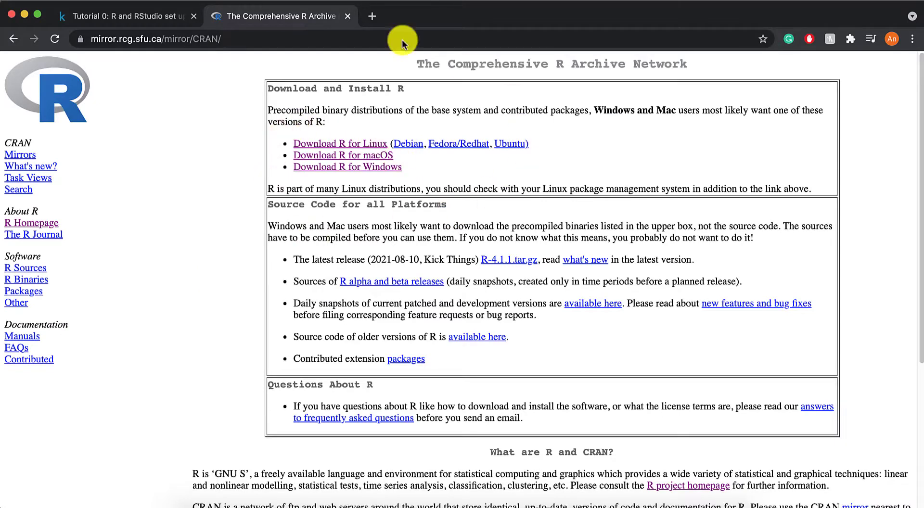
{"action": "mouse_move", "coordinate": [415, 159]}
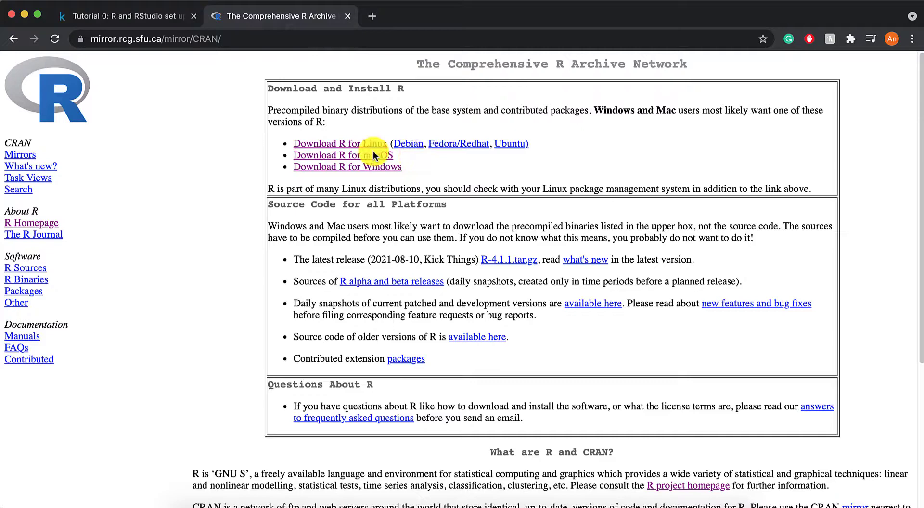
{"action": "mouse_move", "coordinate": [365, 145]}
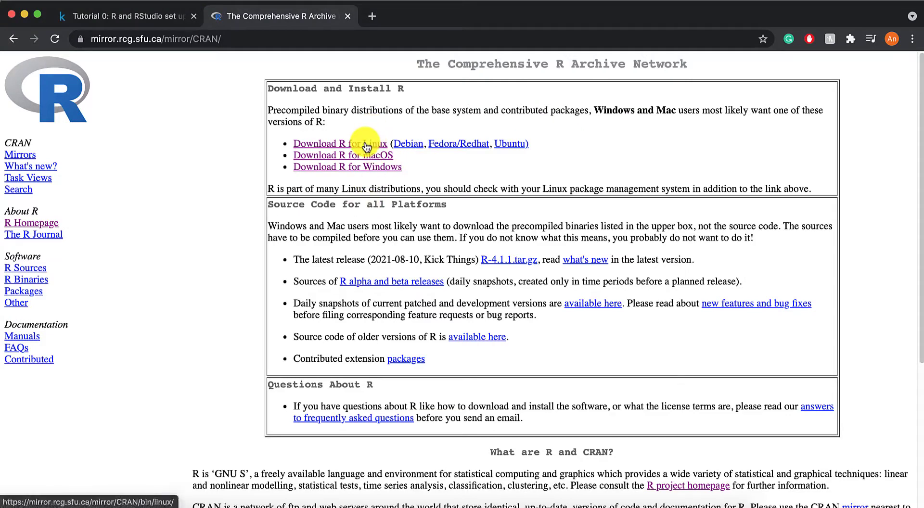
{"action": "mouse_move", "coordinate": [375, 161]}
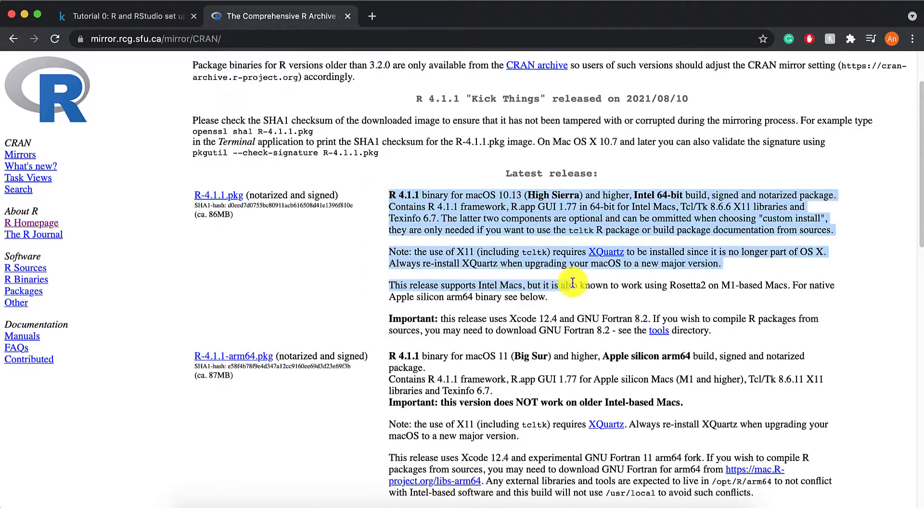
- Look over the macOS release notes and download R-4.1.1.pkg for Intel Macs
{"action": "scroll", "scroll_direction": "down", "scroll_amount": 3}
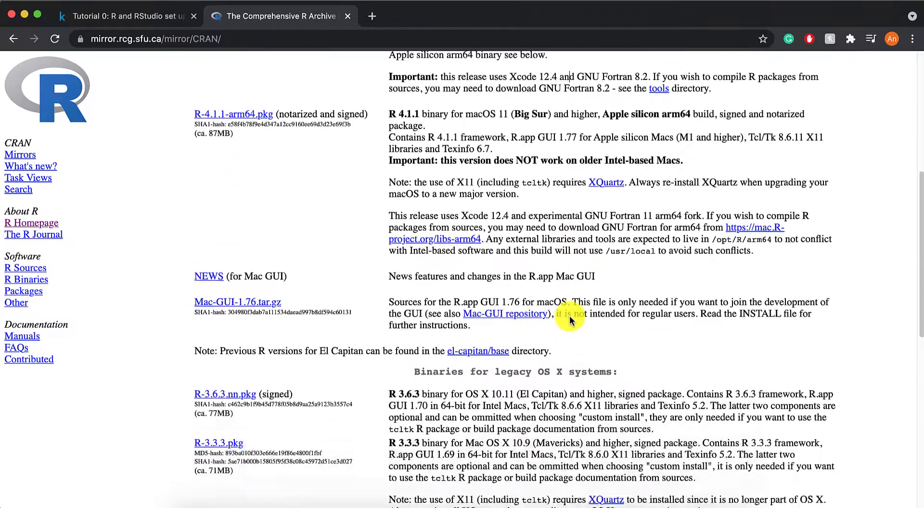
{"action": "scroll", "scroll_direction": "up", "scroll_amount": 3}
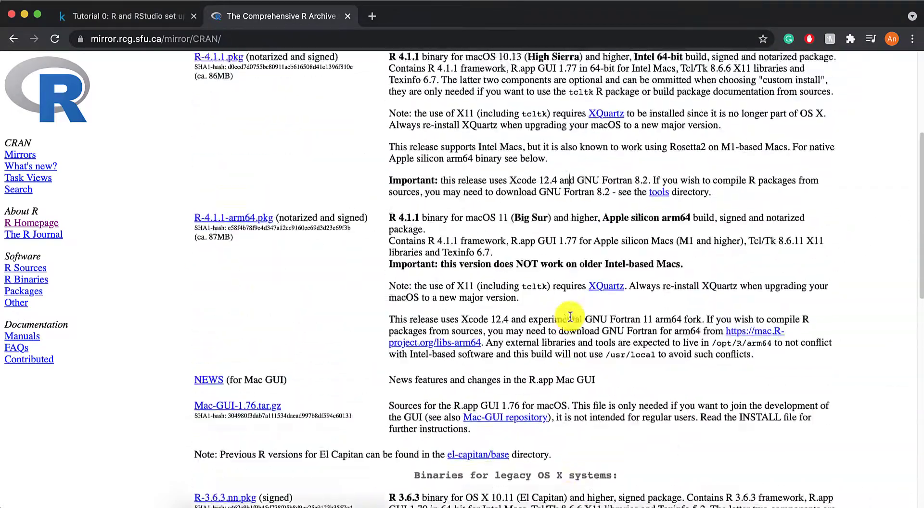
{"action": "scroll", "scroll_direction": "up", "scroll_amount": 3}
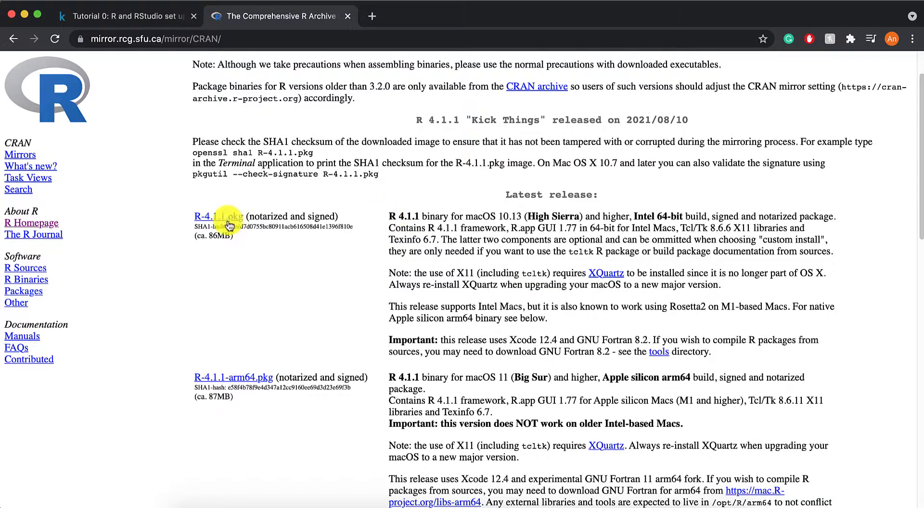
{"action": "mouse_move", "coordinate": [487, 243]}
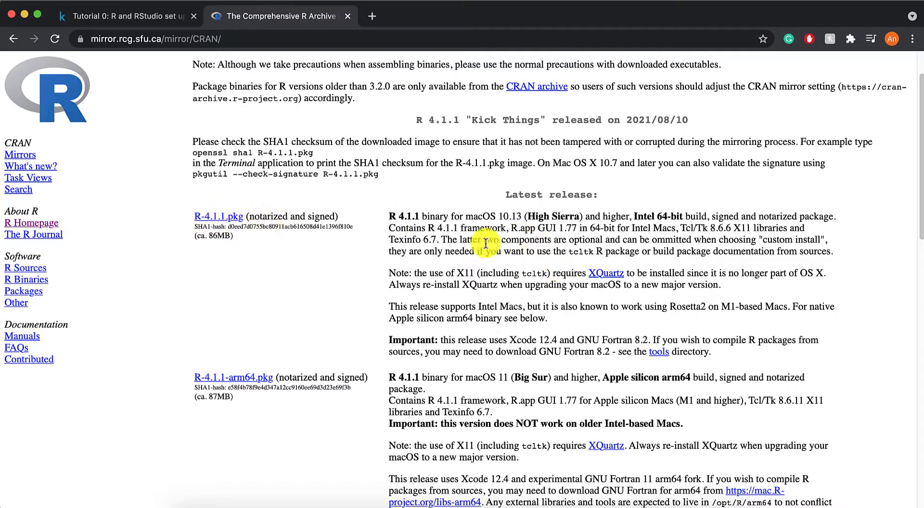
{"action": "mouse_move", "coordinate": [528, 216]}
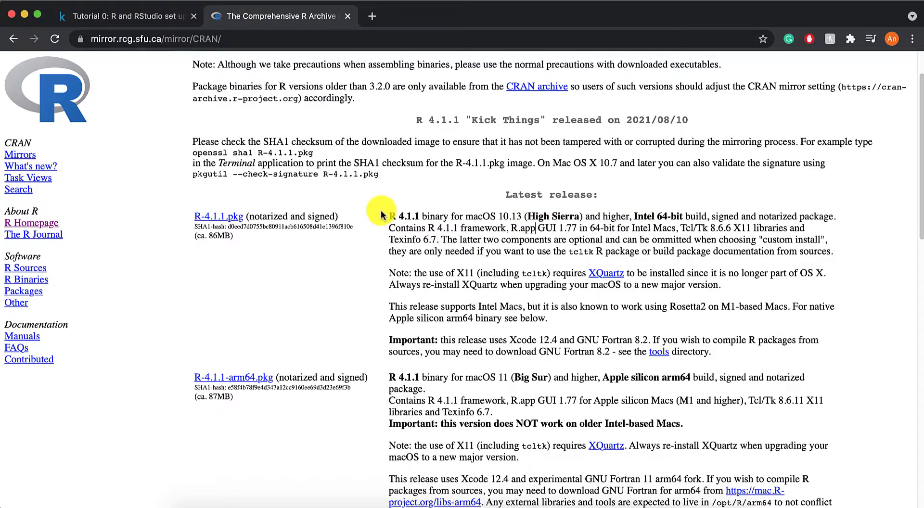
{"action": "mouse_move", "coordinate": [230, 220]}
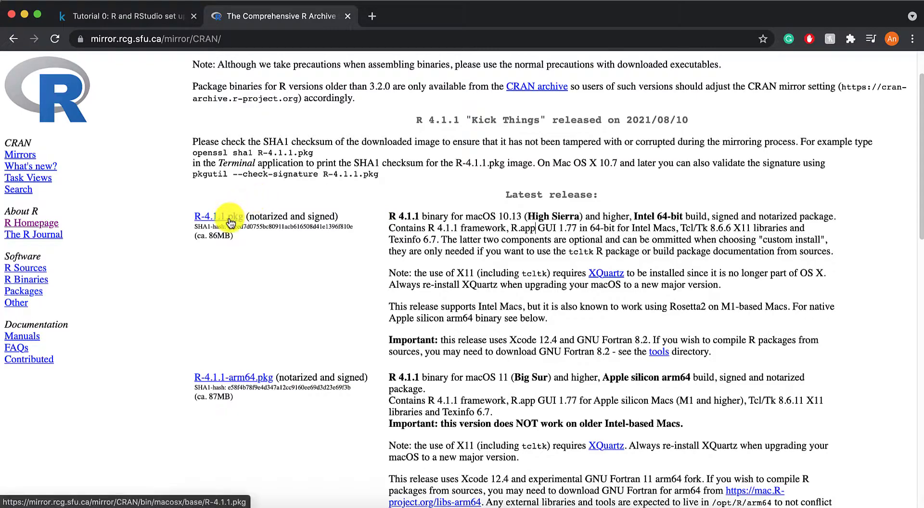
{"action": "left_click", "coordinate": [219, 216]}
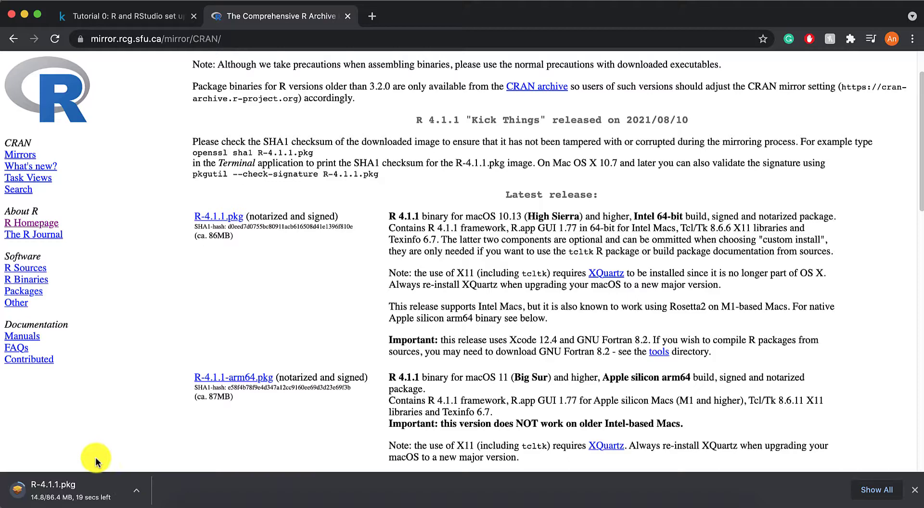
{"action": "mouse_move", "coordinate": [130, 461]}
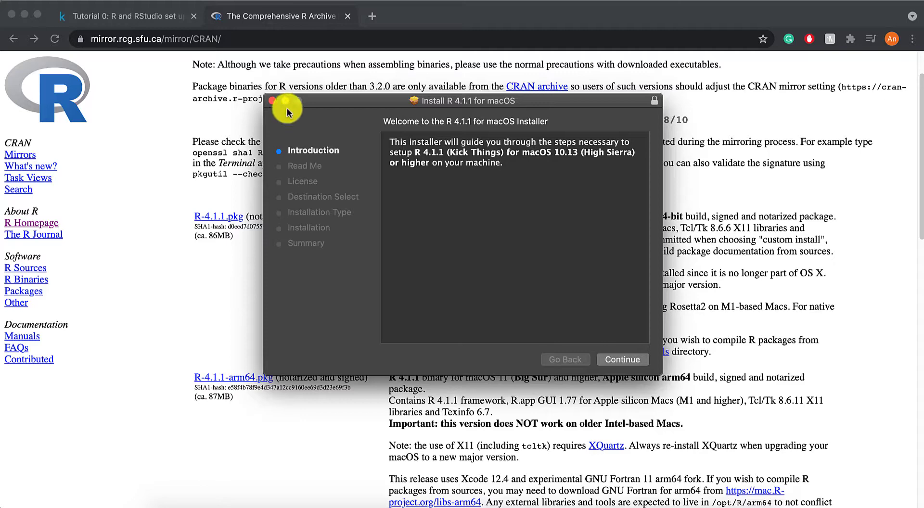
- Close the R 4.1.1 installer at its Introduction screen without installing
{"action": "left_click", "coordinate": [272, 100]}
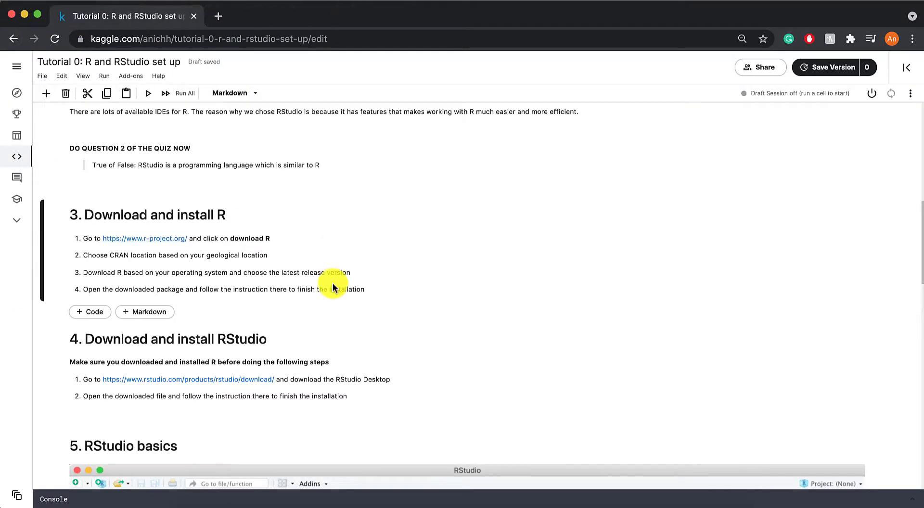
- Scroll to section 4 and highlight the note to install R before RStudio
{"action": "scroll", "scroll_direction": "down", "scroll_amount": 3}
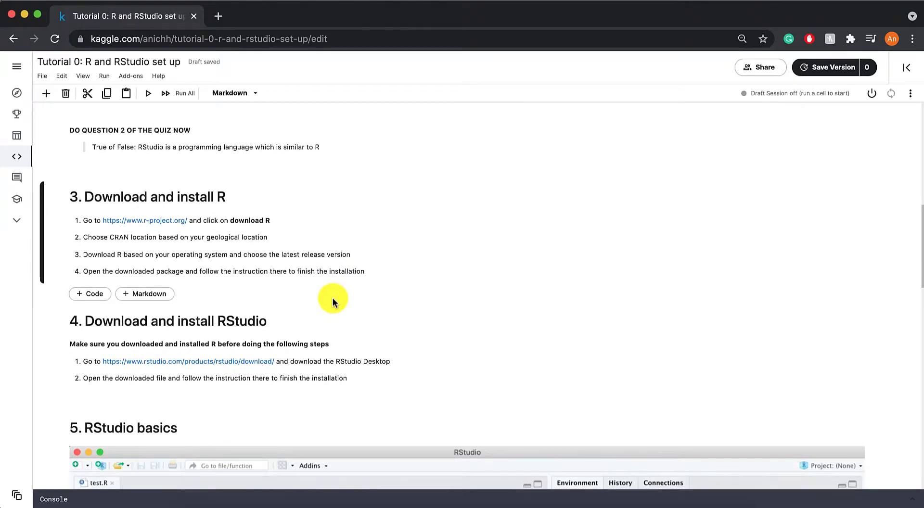
{"action": "scroll", "scroll_direction": "down", "scroll_amount": 3}
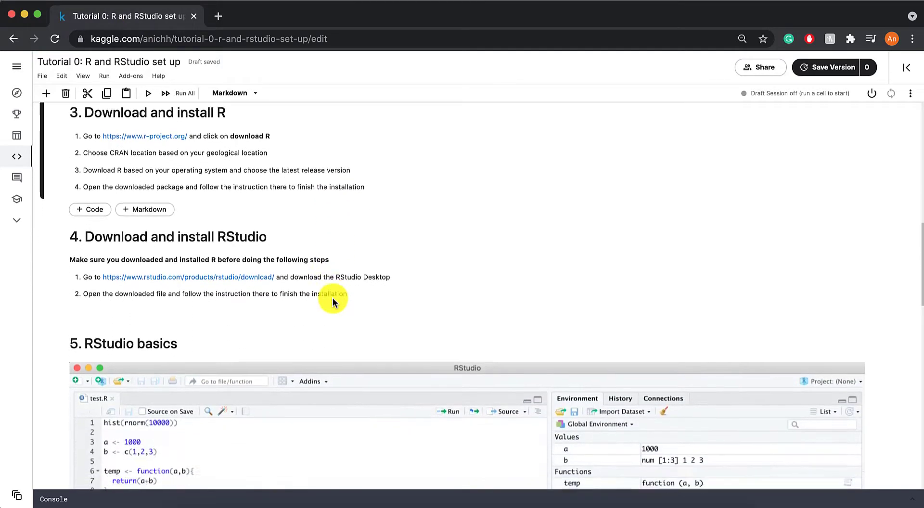
{"action": "scroll", "scroll_direction": "down", "scroll_amount": 3}
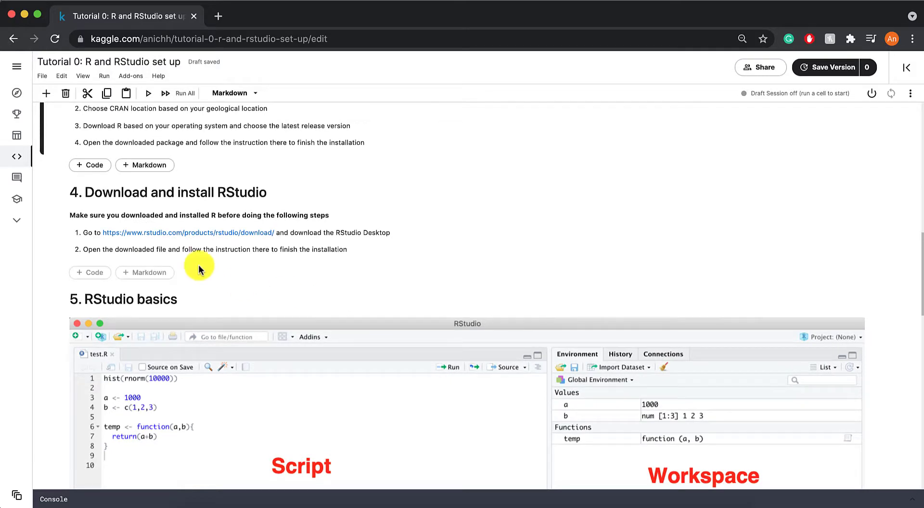
{"action": "left_click_drag", "start_coordinate": [80, 215], "coordinate": [236, 215]}
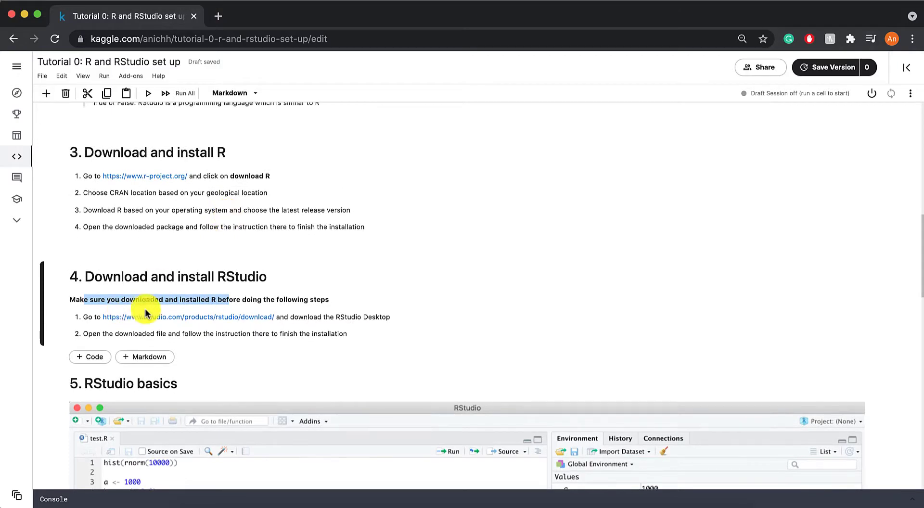
{"action": "mouse_move", "coordinate": [189, 290]}
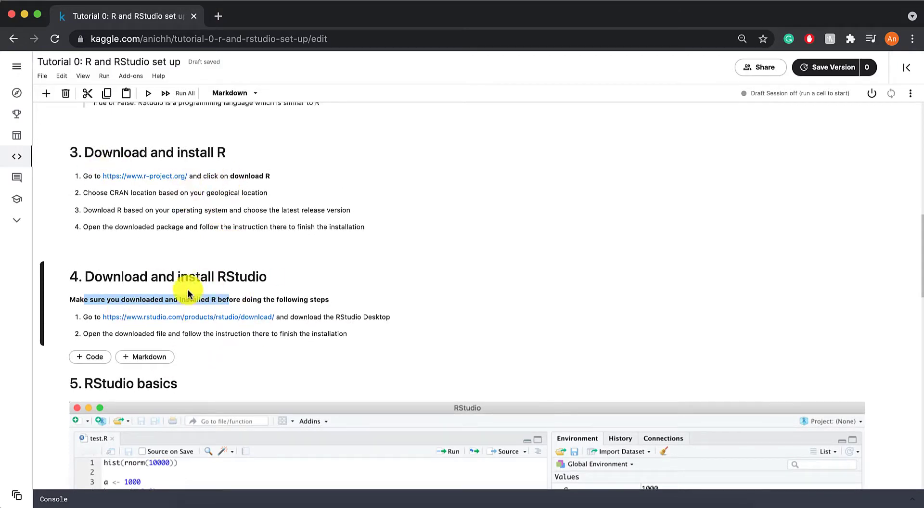
{"action": "scroll", "scroll_direction": "down", "scroll_amount": 3}
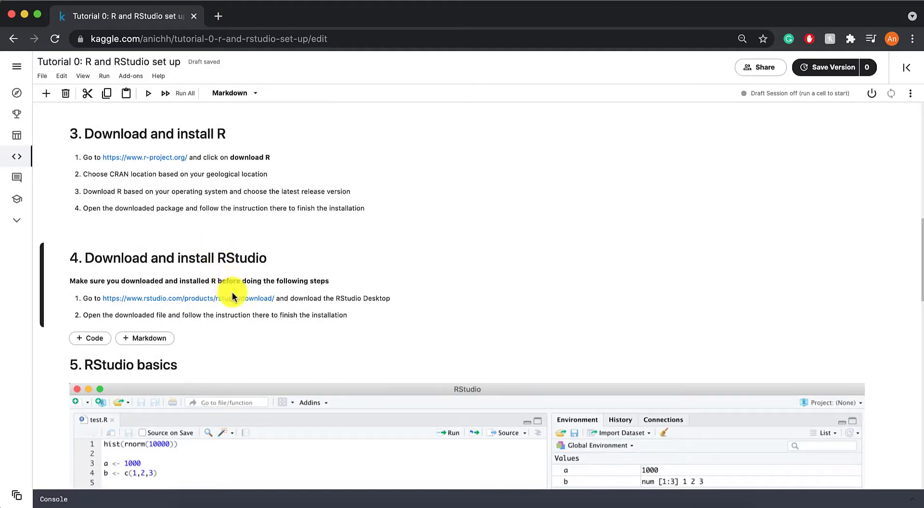
{"action": "mouse_move", "coordinate": [231, 303]}
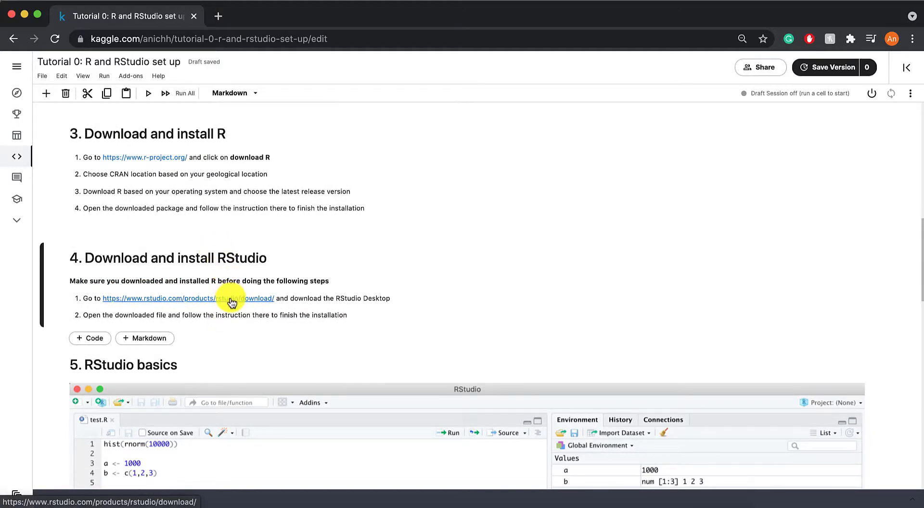
- Go to the RStudio Desktop downloads and start downloading RStudio-1.4.1717.dmg for Mac
{"action": "left_click", "coordinate": [232, 298]}
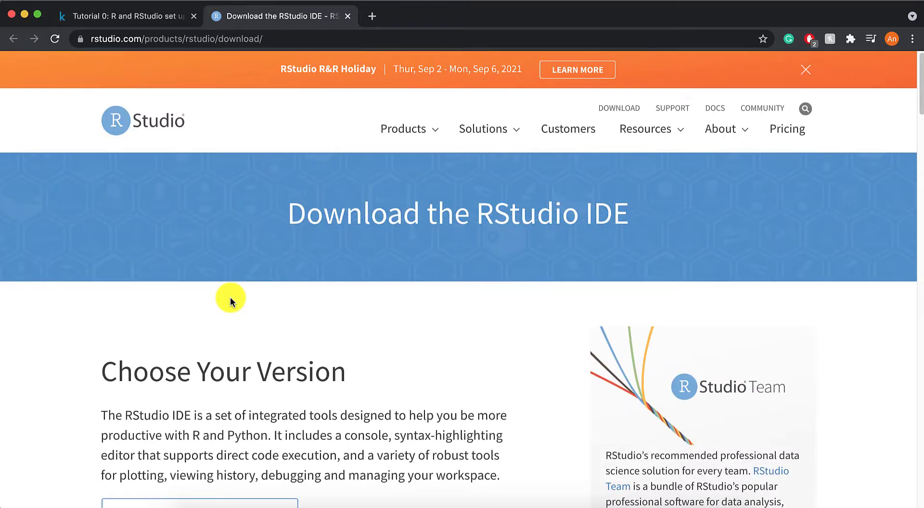
{"action": "scroll", "scroll_direction": "down", "scroll_amount": 3}
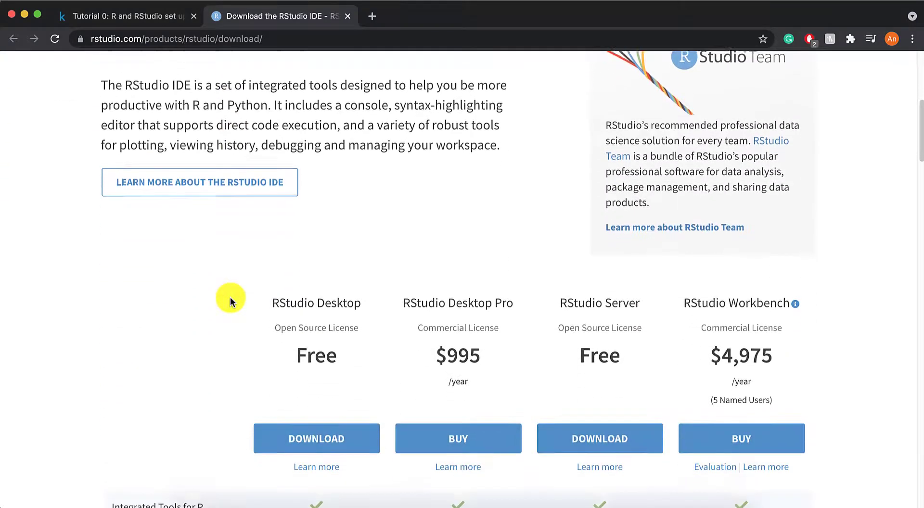
{"action": "scroll", "scroll_direction": "down", "scroll_amount": 3}
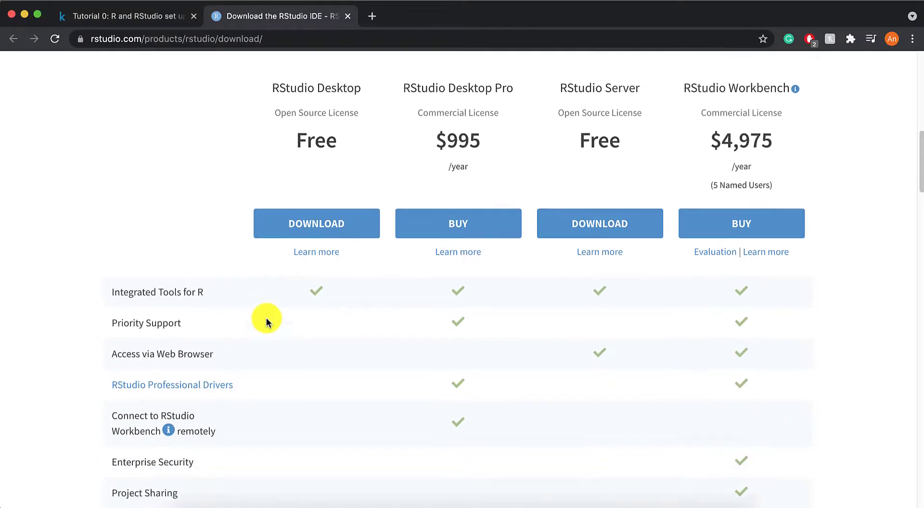
{"action": "left_click", "coordinate": [317, 223]}
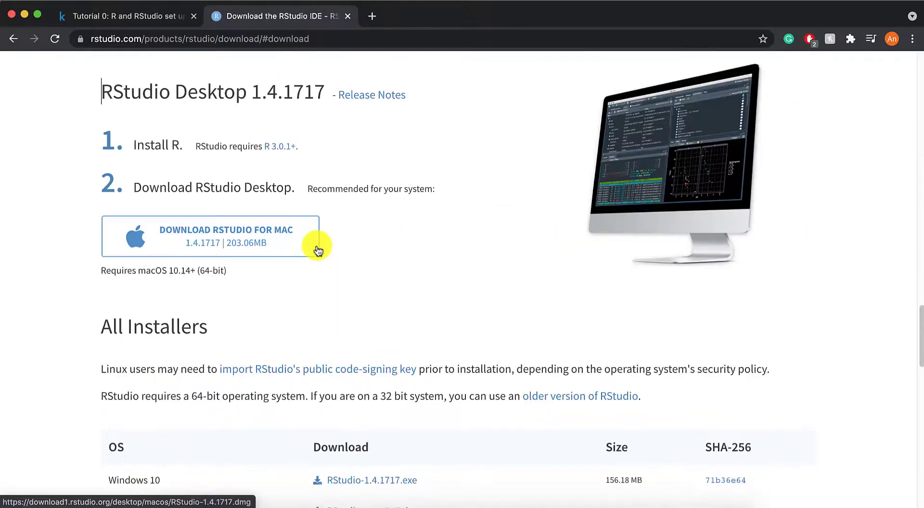
{"action": "scroll", "scroll_direction": "down", "scroll_amount": 3}
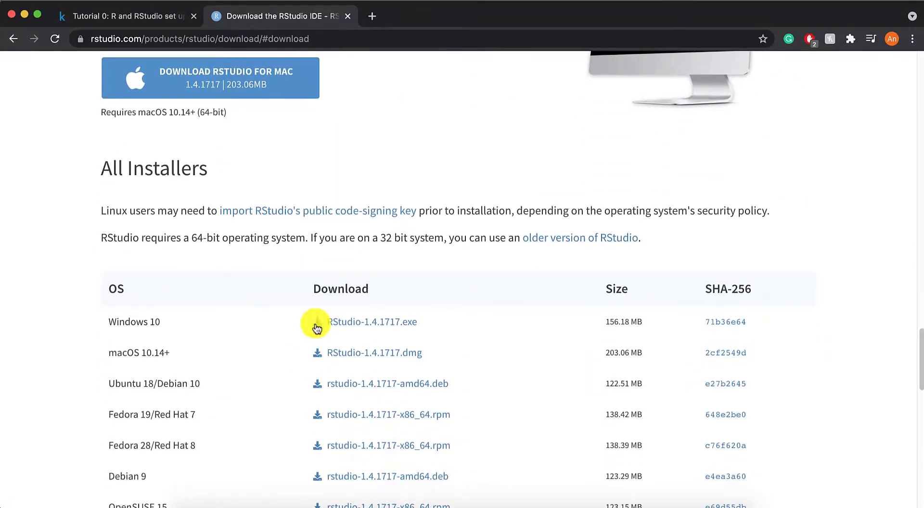
{"action": "scroll", "scroll_direction": "down", "scroll_amount": 3}
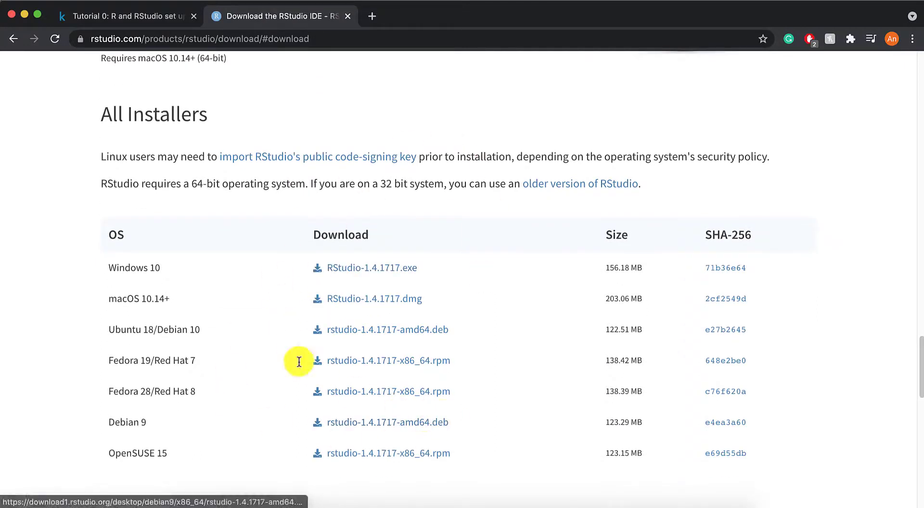
{"action": "mouse_move", "coordinate": [43, 253]}
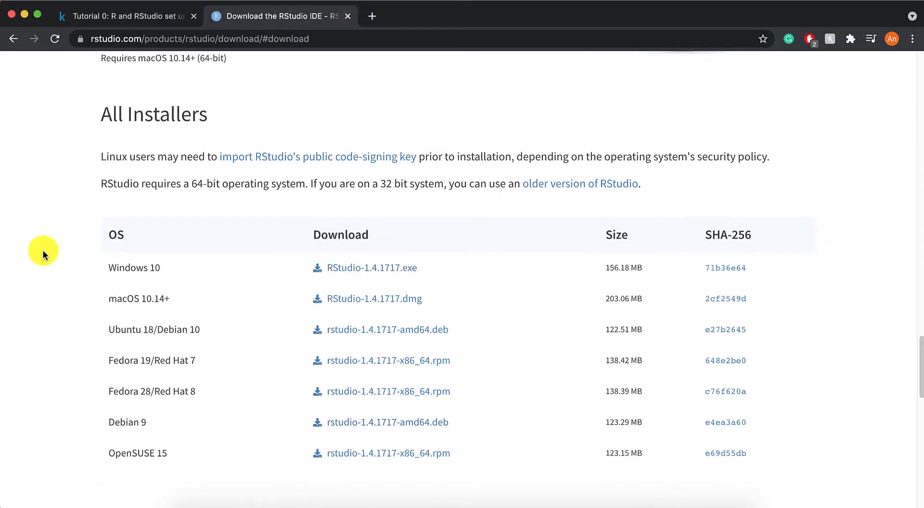
{"action": "mouse_move", "coordinate": [91, 295]}
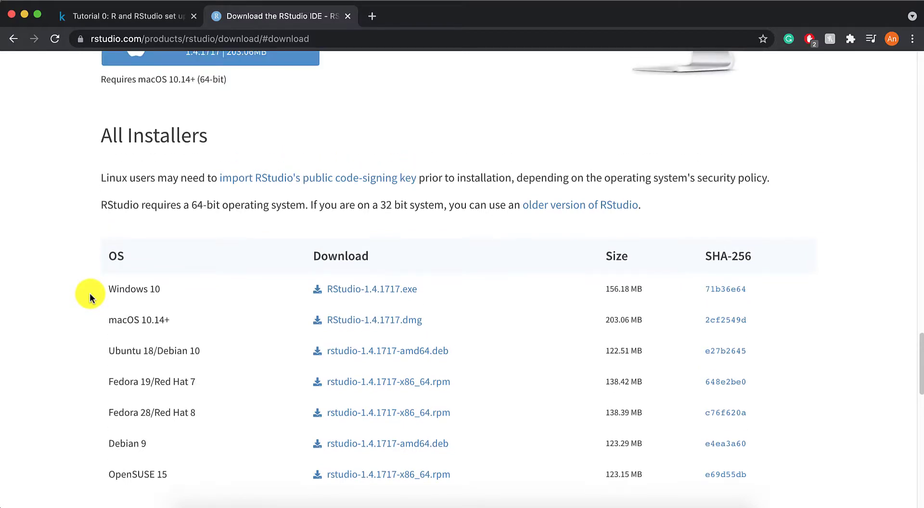
{"action": "scroll", "scroll_direction": "up", "scroll_amount": 3}
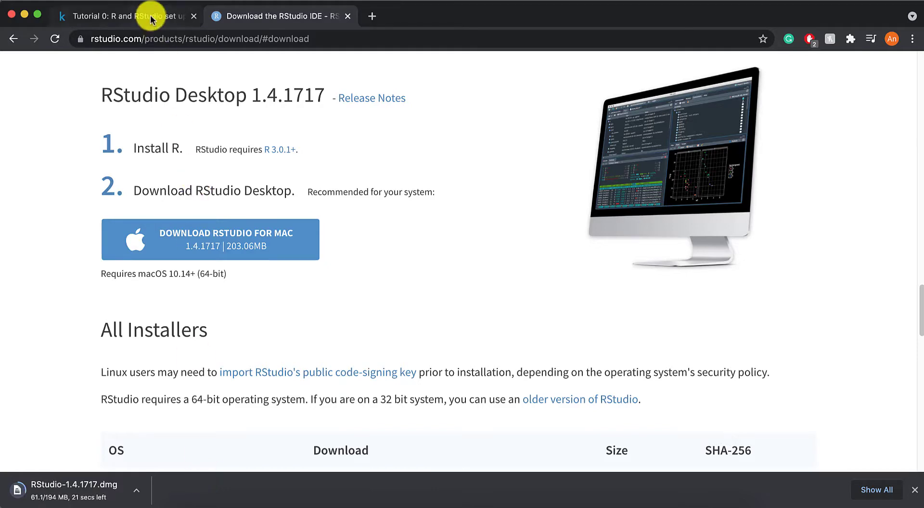
- Switch to the Kaggle tutorial tab and scroll to the RStudio sections
{"action": "left_click", "coordinate": [123, 16]}
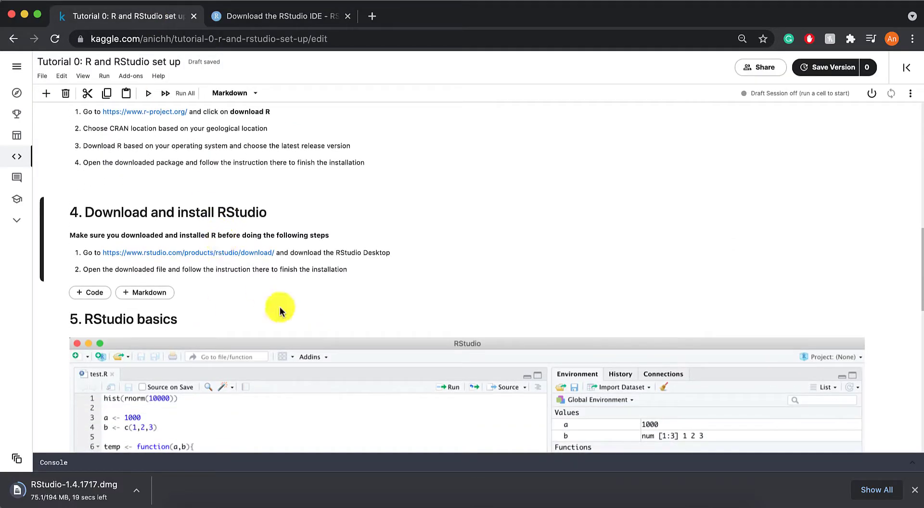
{"action": "scroll", "scroll_direction": "down", "scroll_amount": 3}
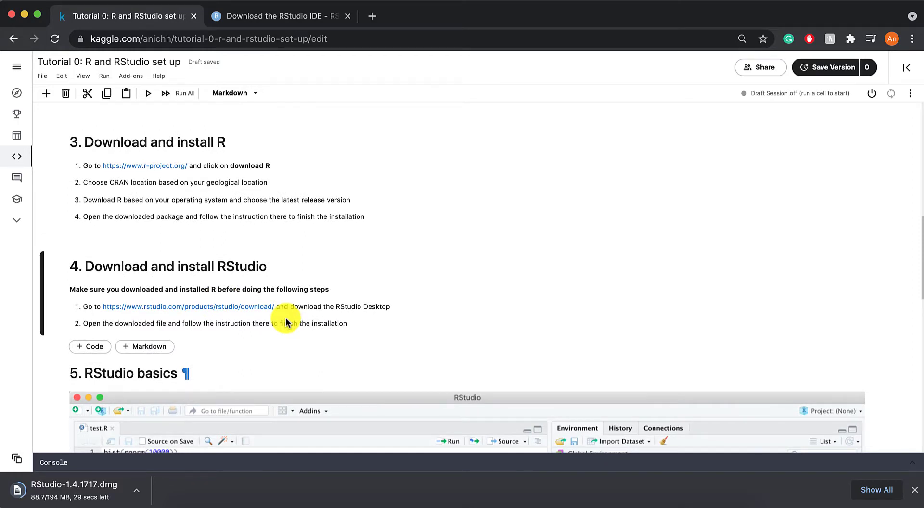
{"action": "scroll", "scroll_direction": "down", "scroll_amount": 3}
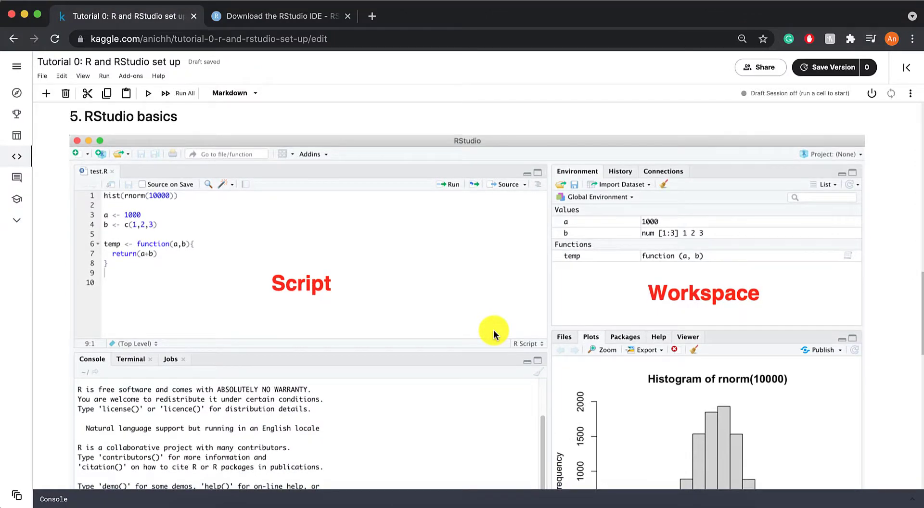
{"action": "scroll", "scroll_direction": "down", "scroll_amount": 3}
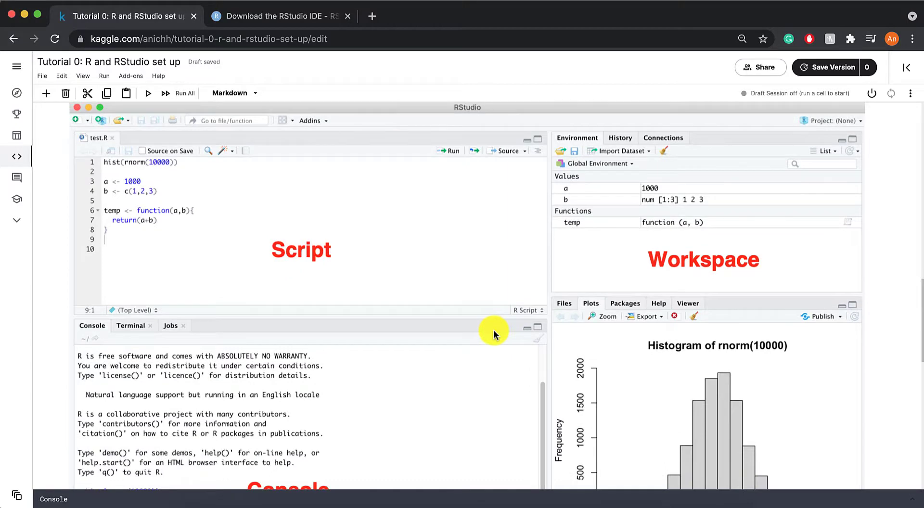
{"action": "scroll", "scroll_direction": "down", "scroll_amount": 3}
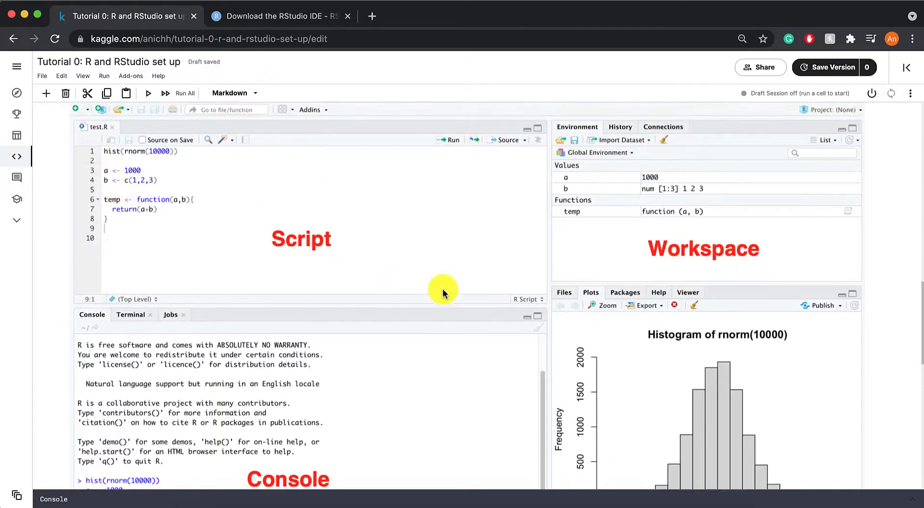
{"action": "mouse_move", "coordinate": [265, 248]}
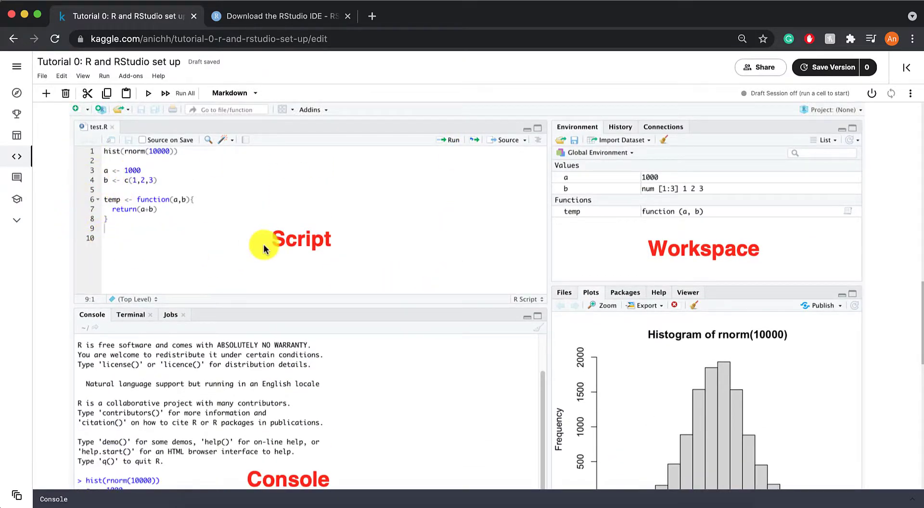
{"action": "mouse_move", "coordinate": [191, 243]}
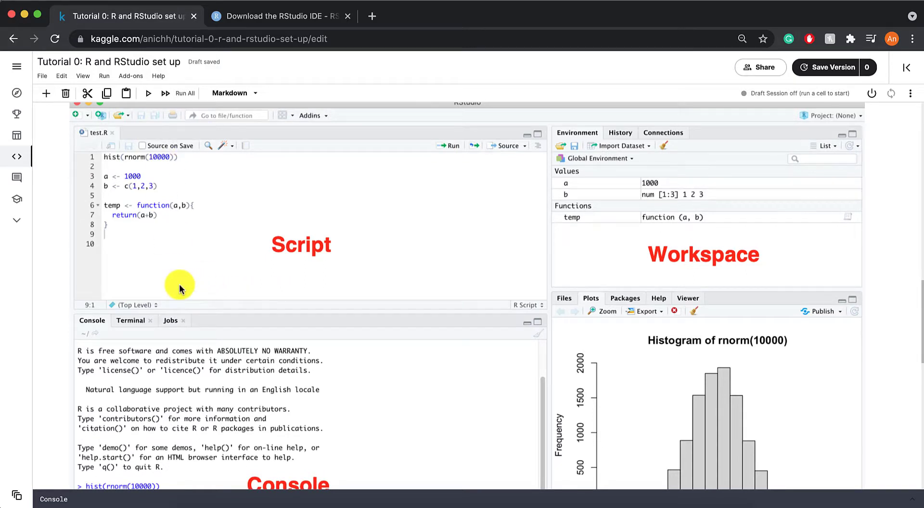
{"action": "scroll", "scroll_direction": "down", "scroll_amount": 3}
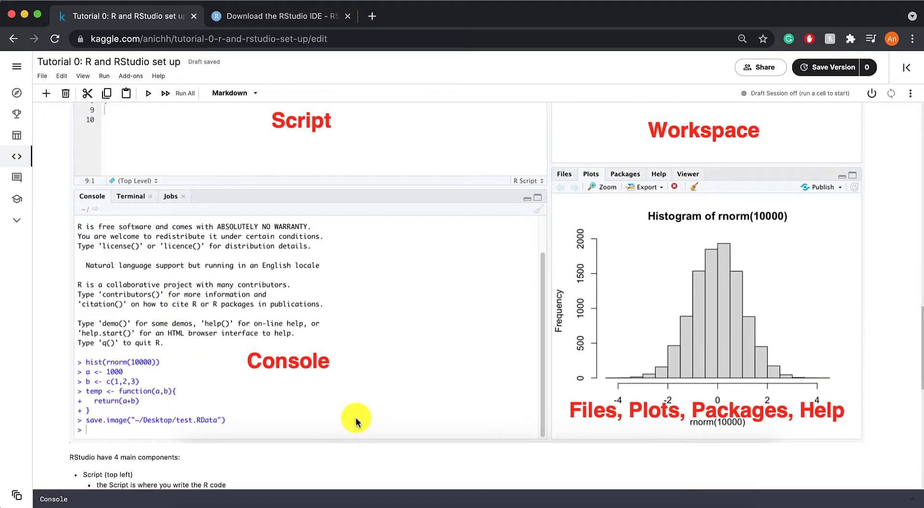
{"action": "mouse_move", "coordinate": [144, 435]}
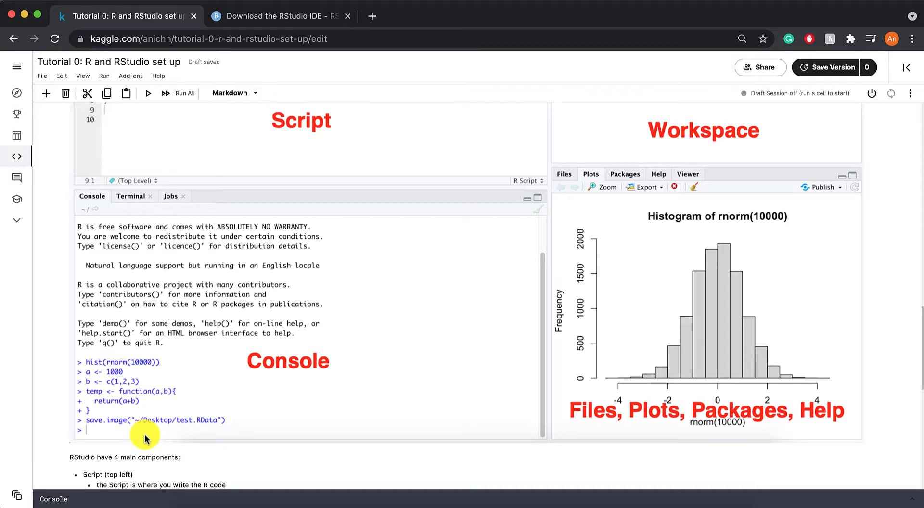
{"action": "scroll", "scroll_direction": "down", "scroll_amount": 3}
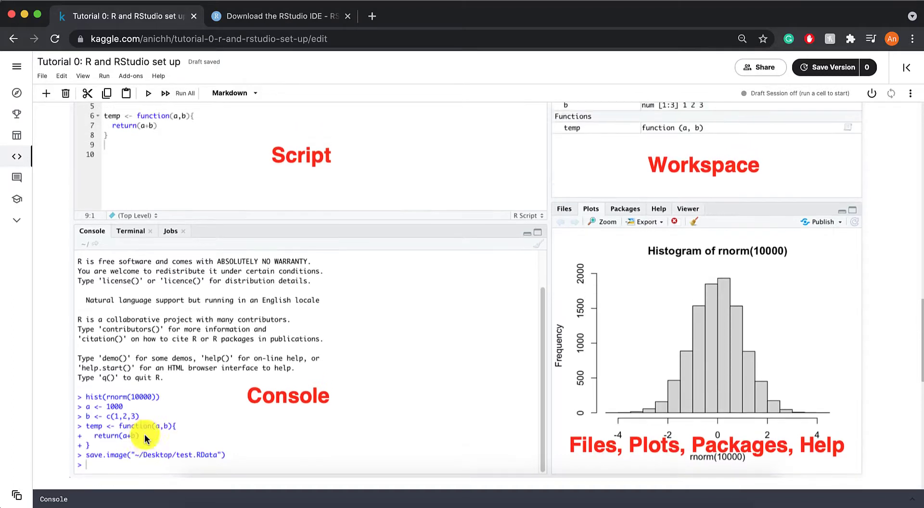
{"action": "mouse_move", "coordinate": [277, 210]}
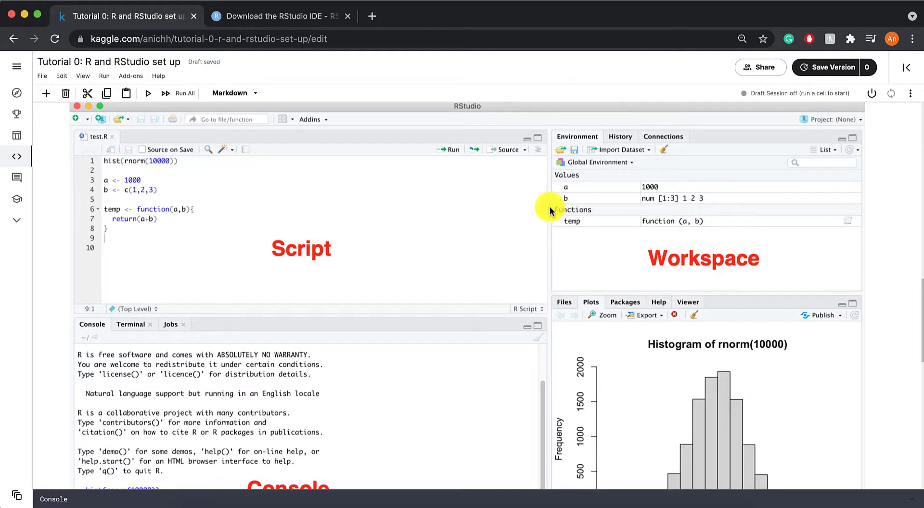
{"action": "mouse_move", "coordinate": [571, 207]}
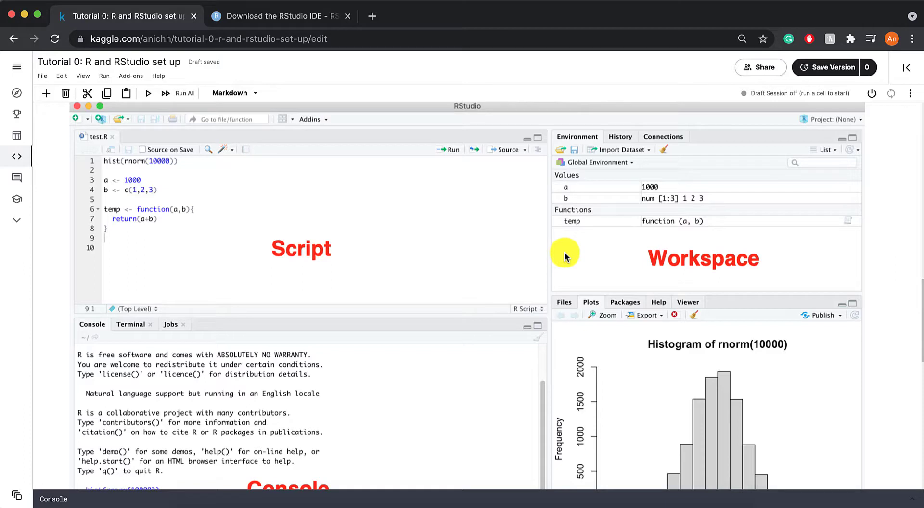
{"action": "scroll", "scroll_direction": "down", "scroll_amount": 3}
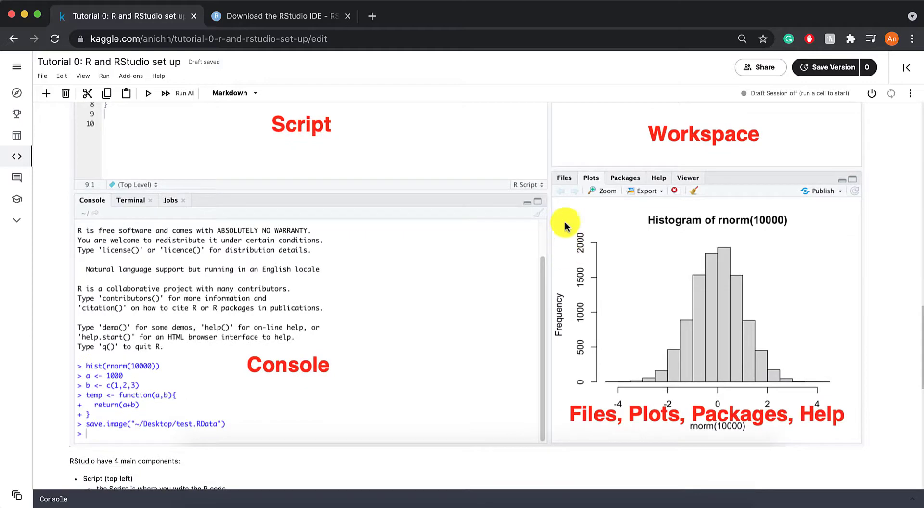
{"action": "mouse_move", "coordinate": [590, 224]}
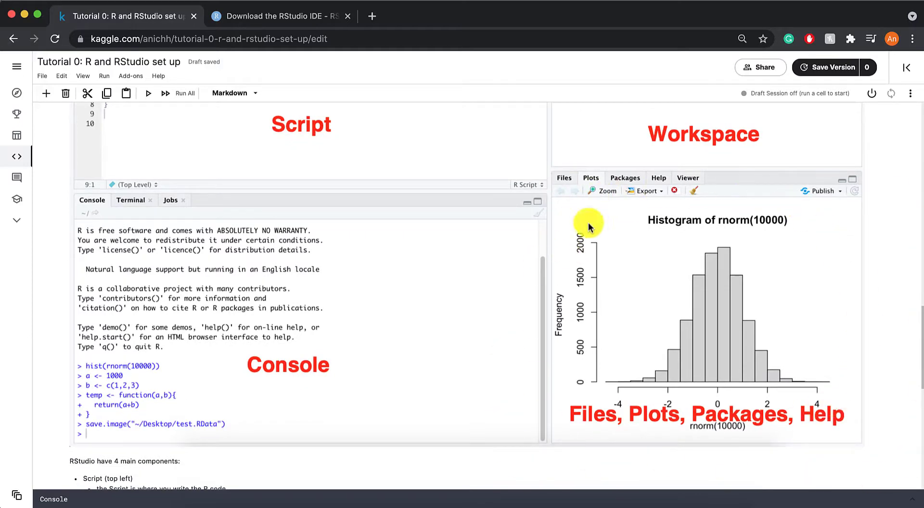
{"action": "mouse_move", "coordinate": [564, 183]}
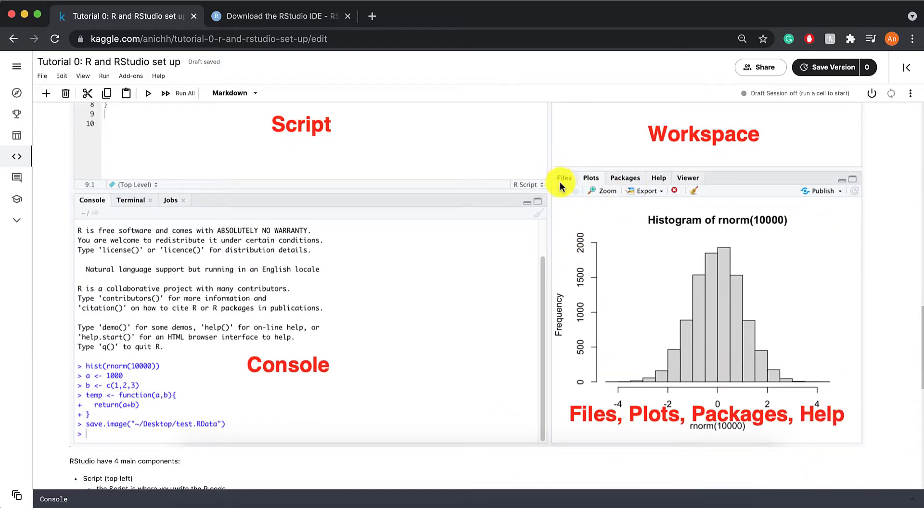
{"action": "mouse_move", "coordinate": [568, 188]}
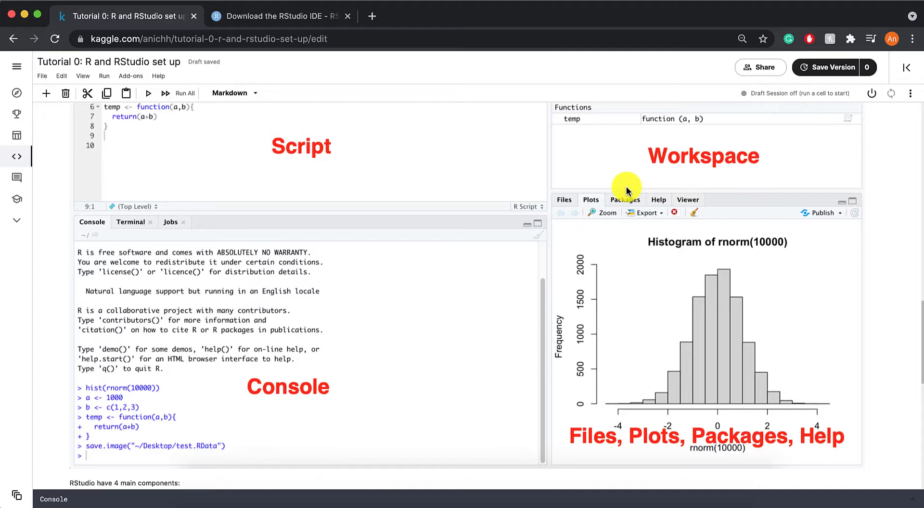
{"action": "mouse_move", "coordinate": [660, 199]}
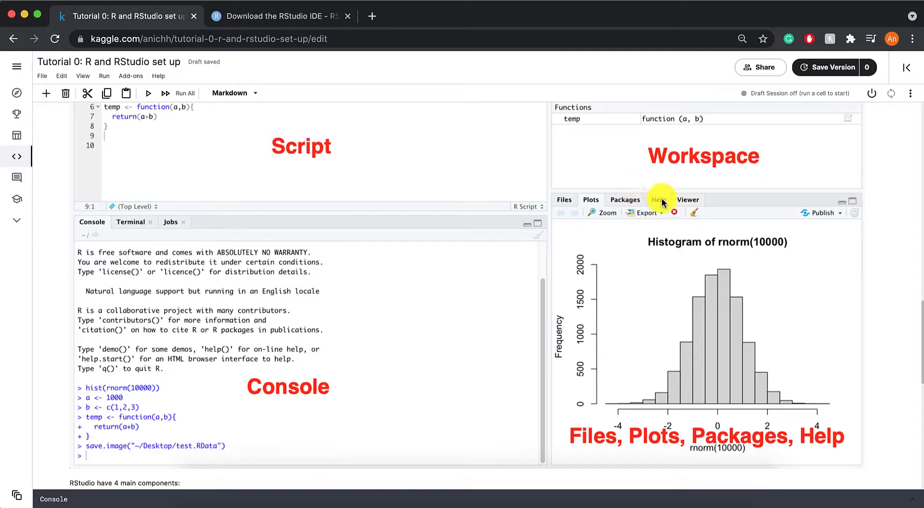
{"action": "mouse_move", "coordinate": [490, 367]}
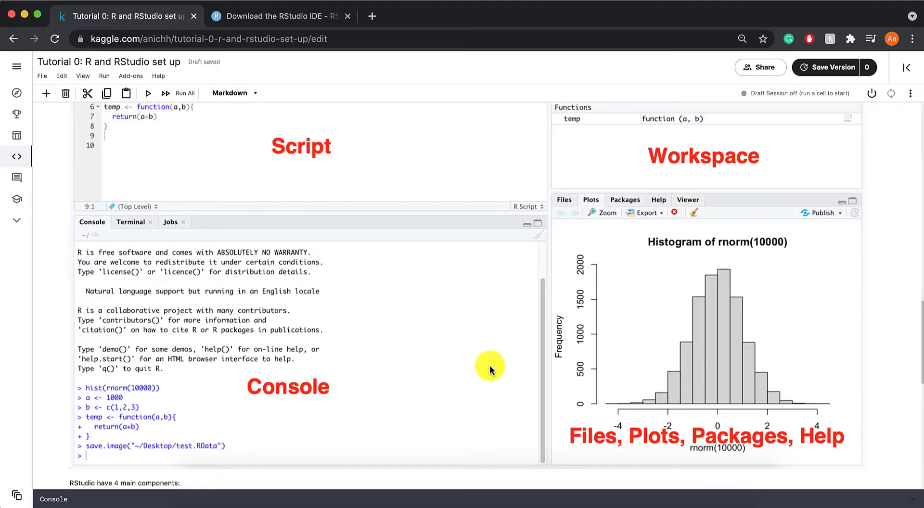
{"action": "scroll", "scroll_direction": "down", "scroll_amount": 3}
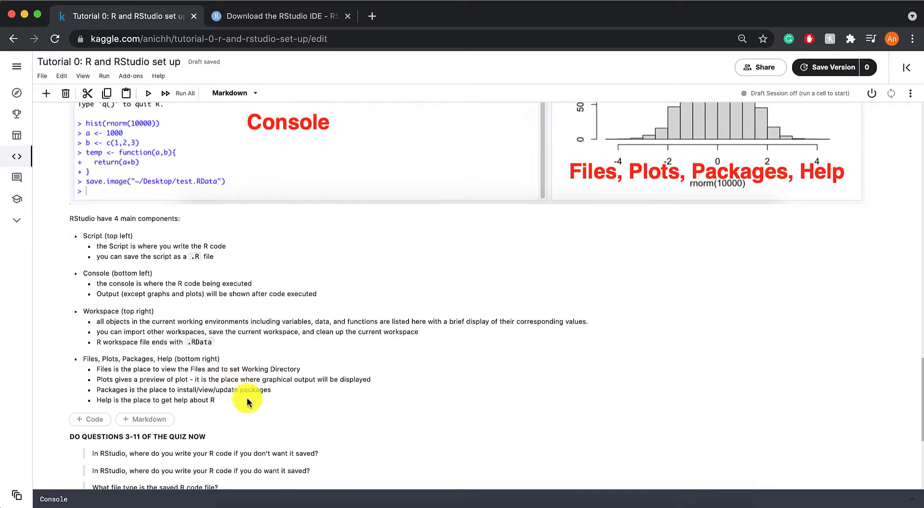
{"action": "mouse_move", "coordinate": [257, 422]}
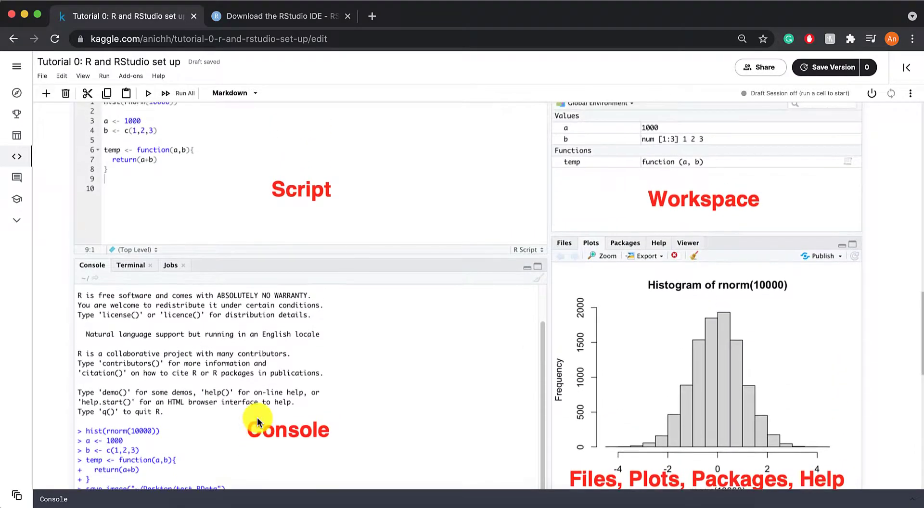
{"action": "mouse_move", "coordinate": [241, 287]}
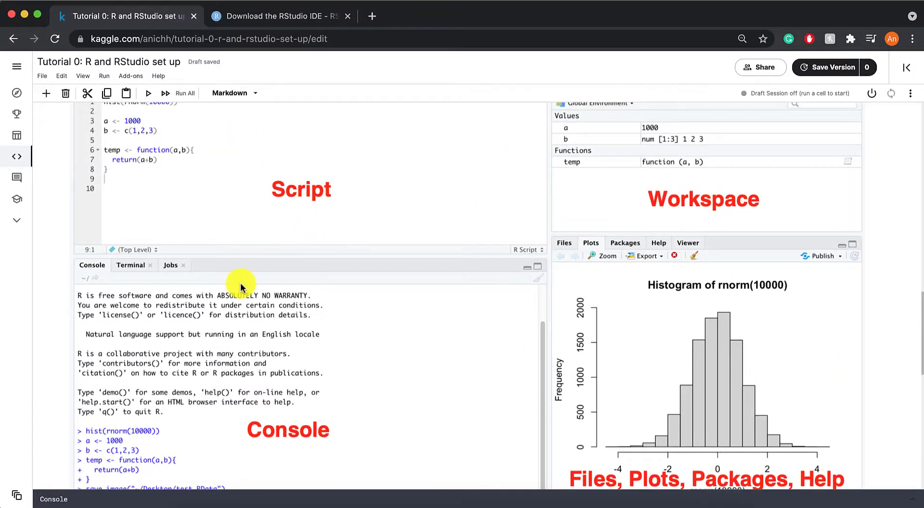
{"action": "scroll", "scroll_direction": "down", "scroll_amount": 3}
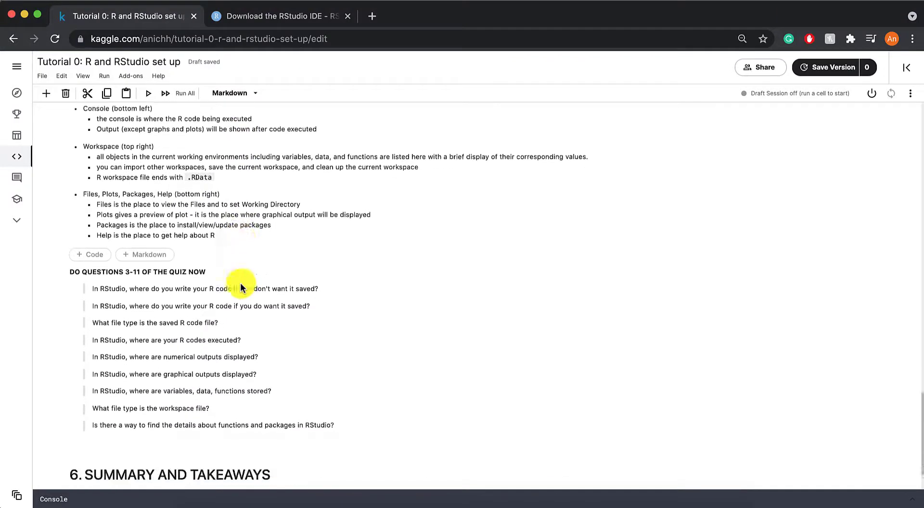
{"action": "scroll", "scroll_direction": "down", "scroll_amount": 3}
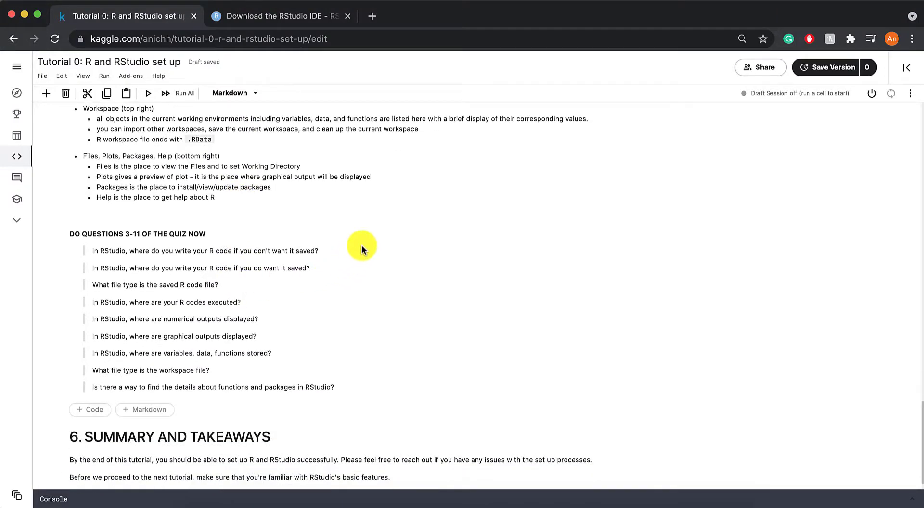
{"action": "scroll", "scroll_direction": "down", "scroll_amount": 3}
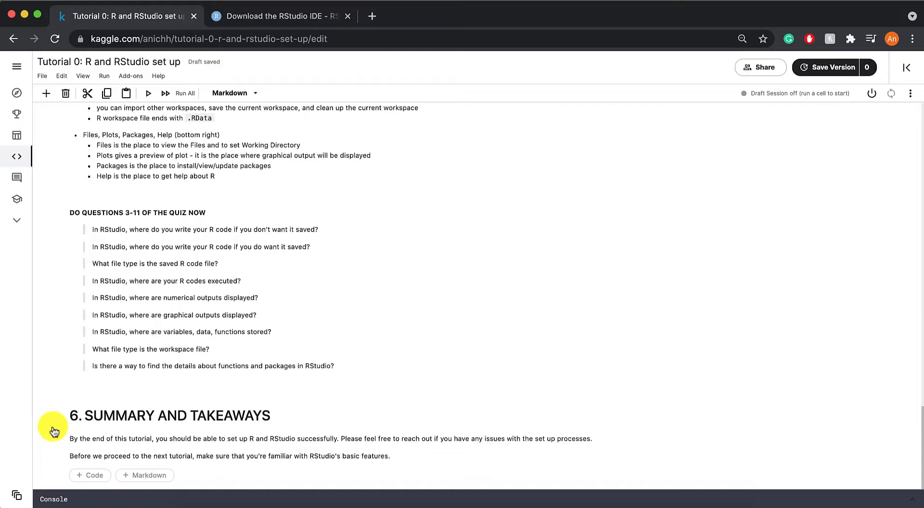
{"action": "scroll", "scroll_direction": "up", "scroll_amount": 3}
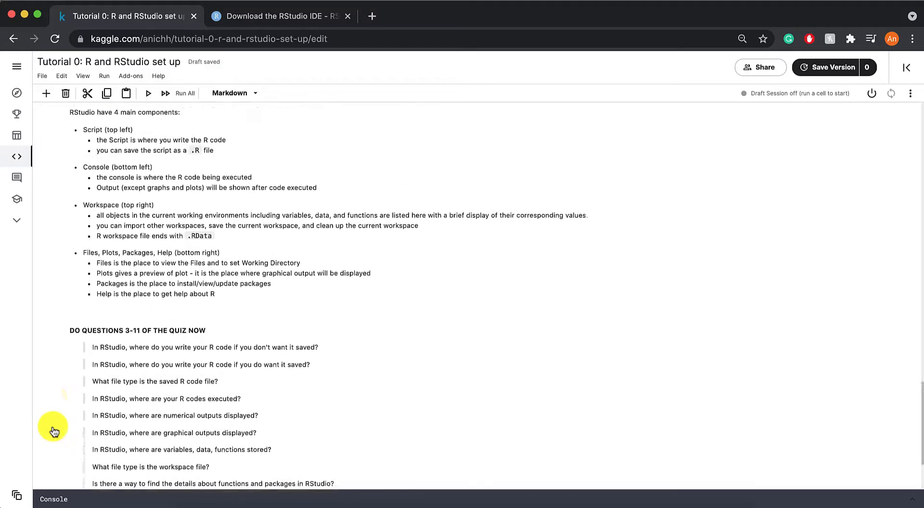